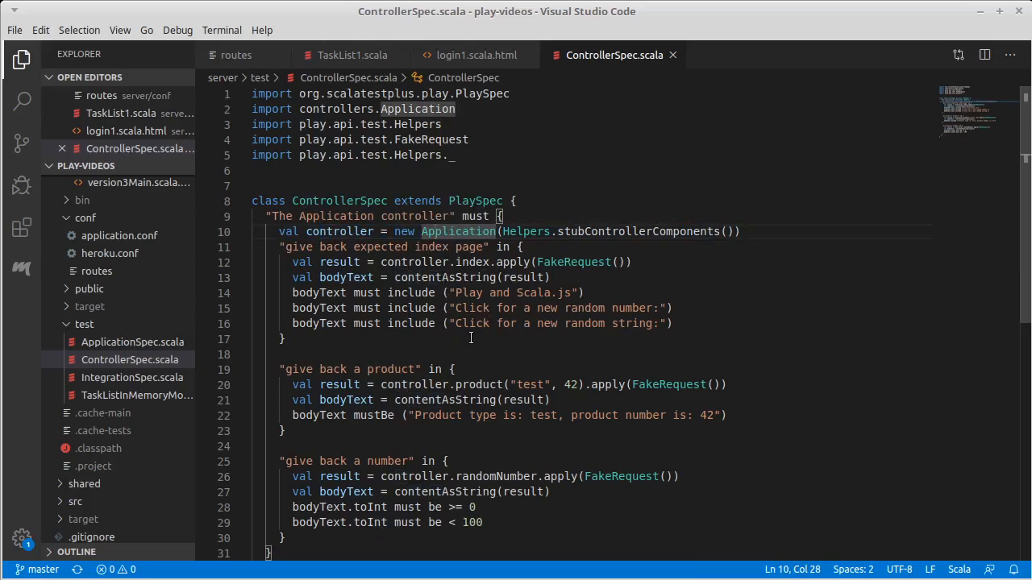
{"action": "mouse_move", "coordinate": [548, 359]}
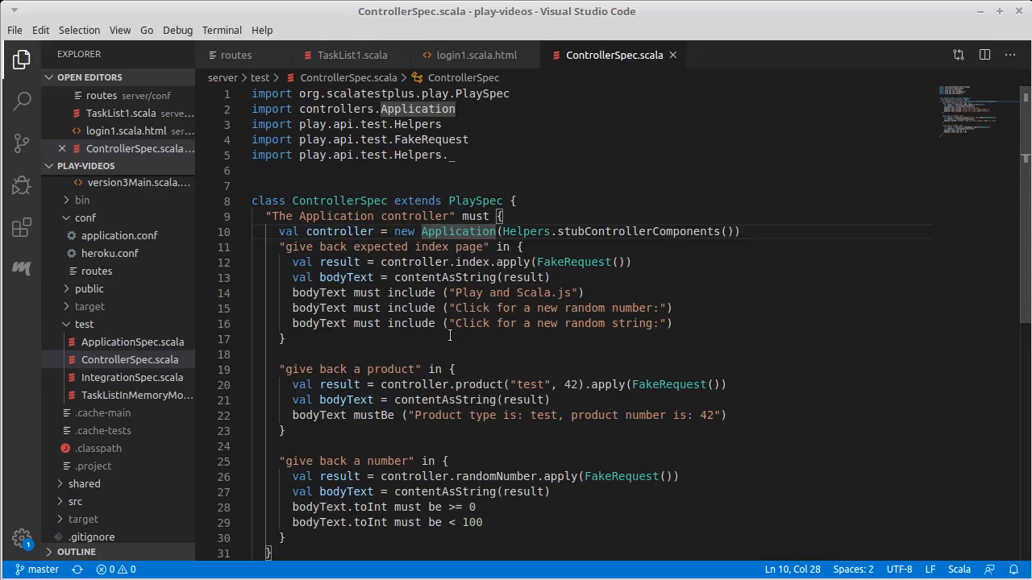
{"action": "mouse_move", "coordinate": [550, 438]}
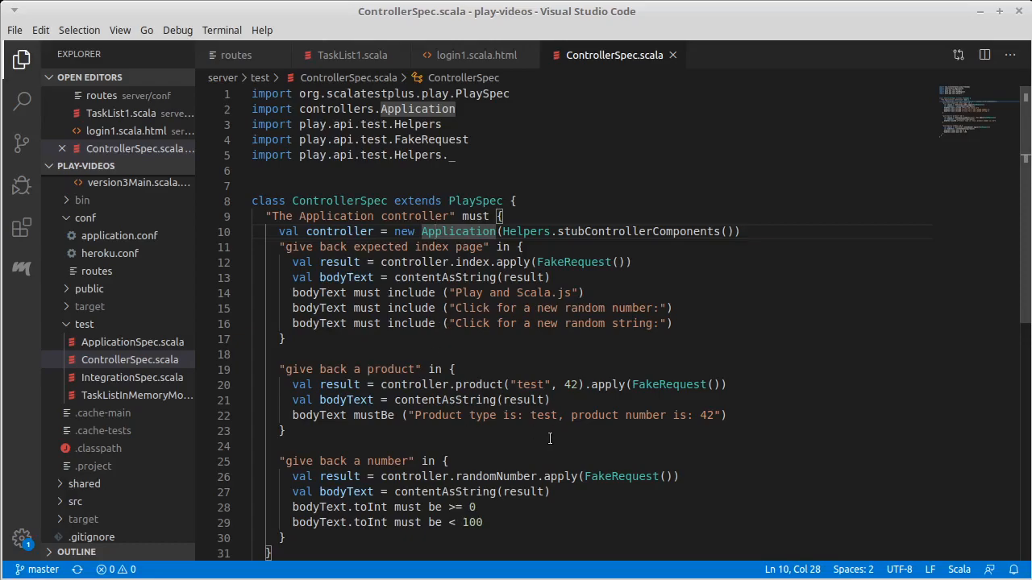
{"action": "mouse_move", "coordinate": [483, 318]}
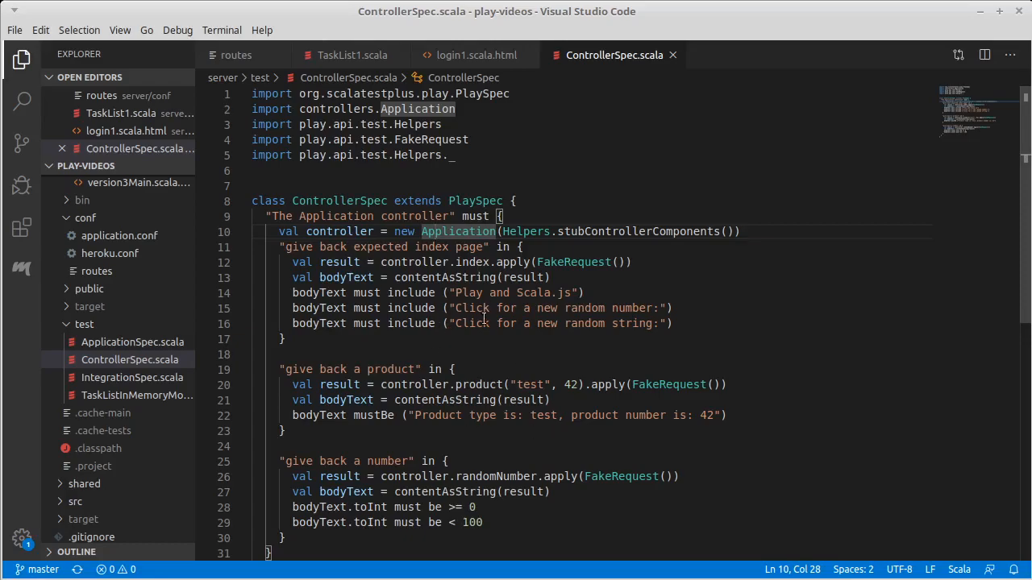
{"action": "mouse_move", "coordinate": [567, 439]}
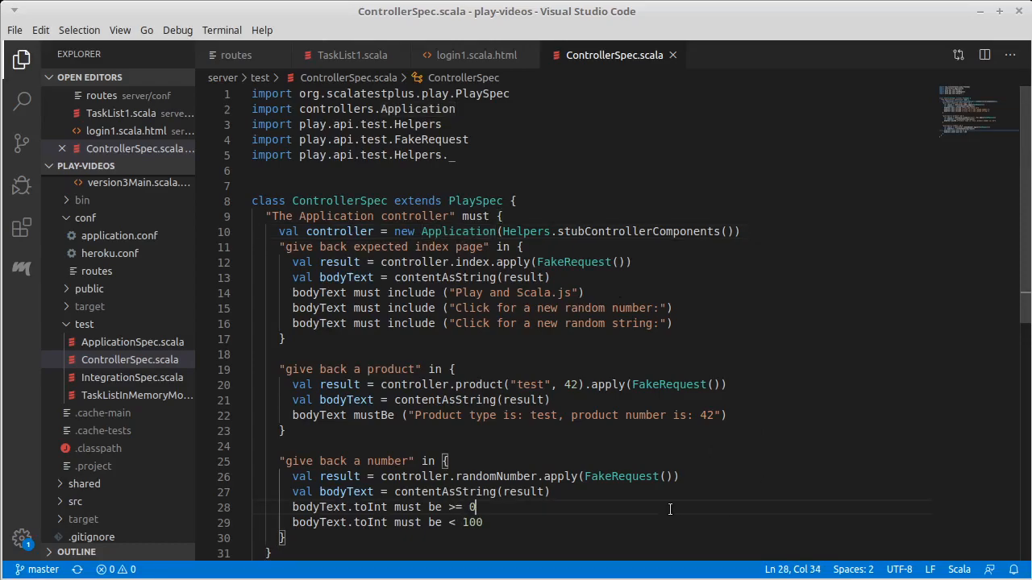
{"action": "mouse_move", "coordinate": [645, 451]}
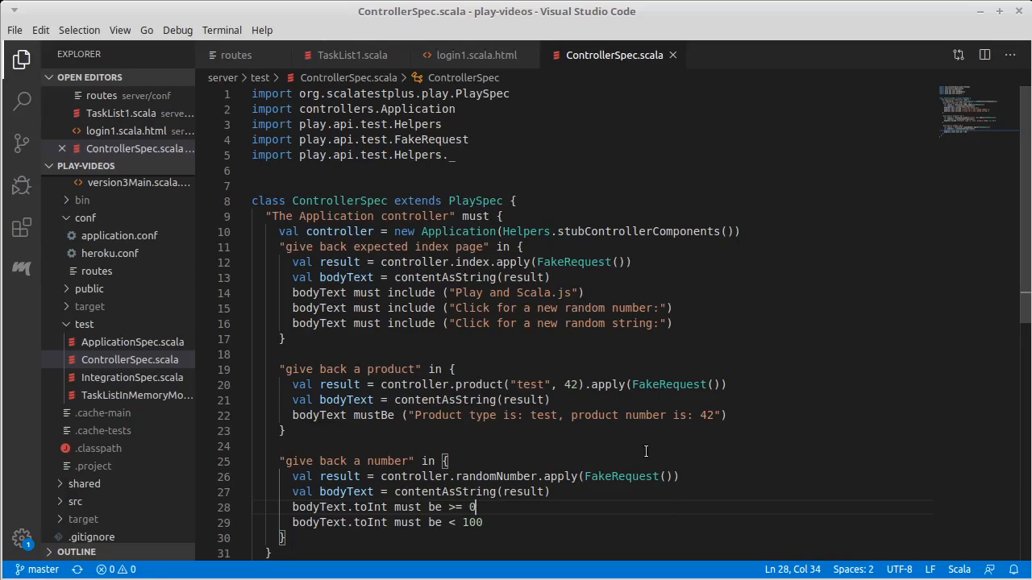
Create a new TaskList1Spec.scala file in the server test folder
{"action": "right_click", "coordinate": [84, 324]}
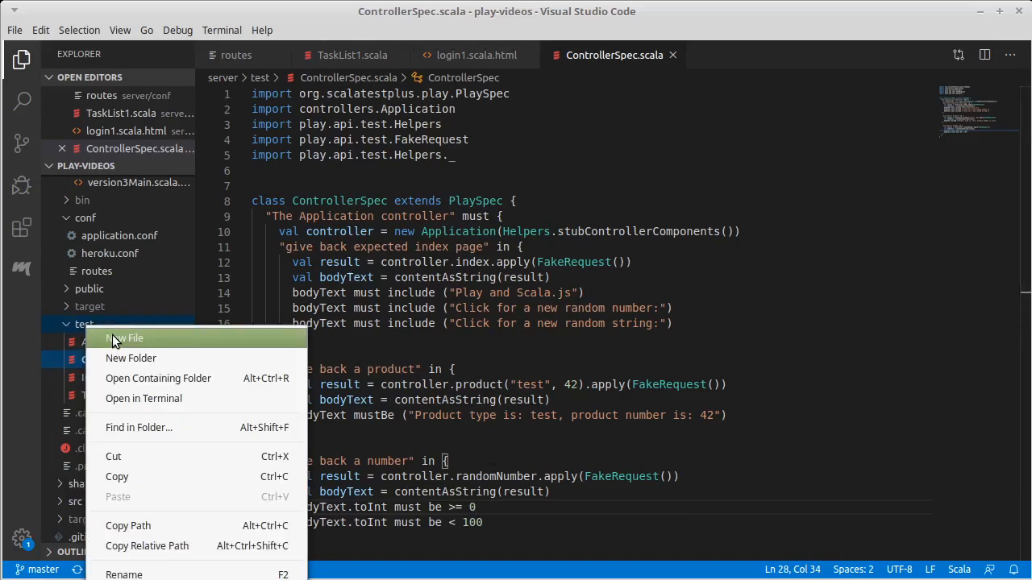
{"action": "left_click", "coordinate": [124, 338]}
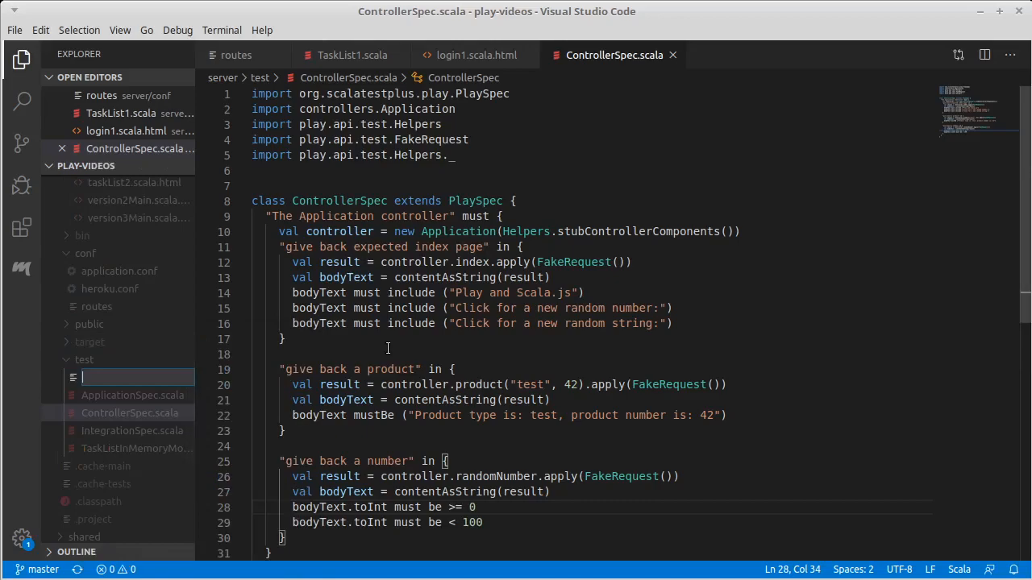
{"action": "type", "text": "TaskList"}
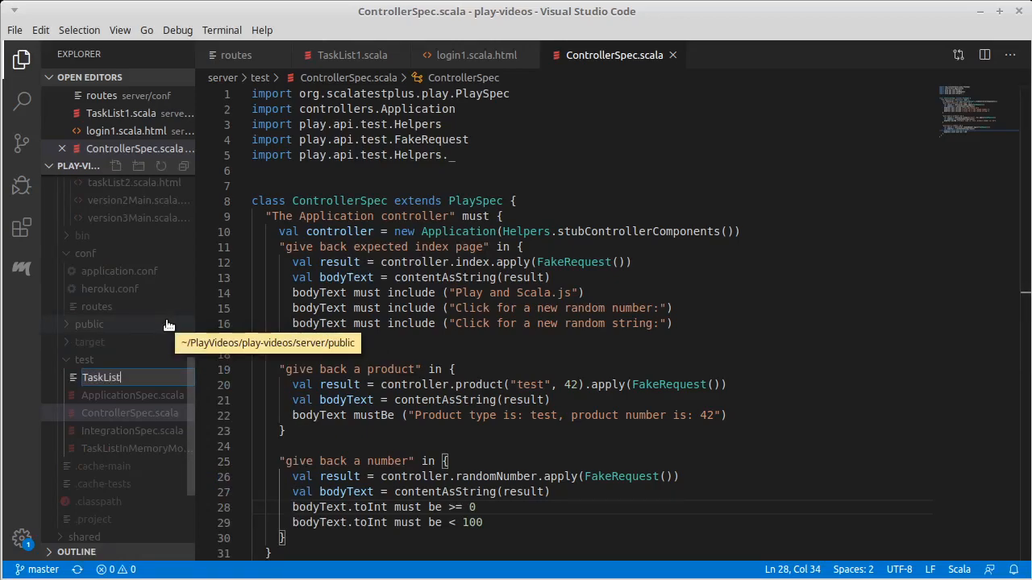
{"action": "type", "text": "Sp"}
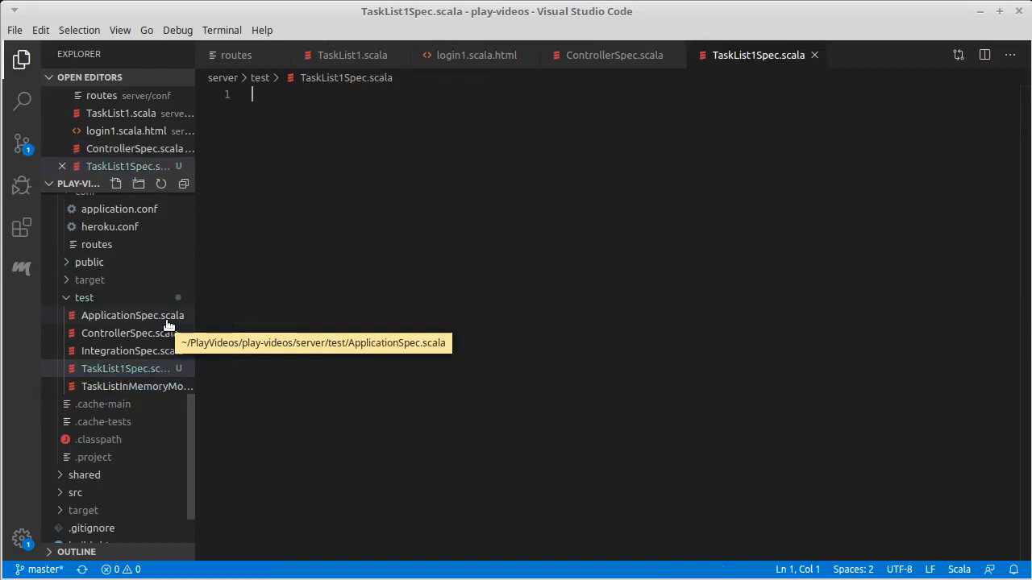
Declare class TaskList1Spec extends PlaySpec with GuiceOneServerPerSuite, importing both traits via autocomplete
{"action": "type", "text": "class T"}
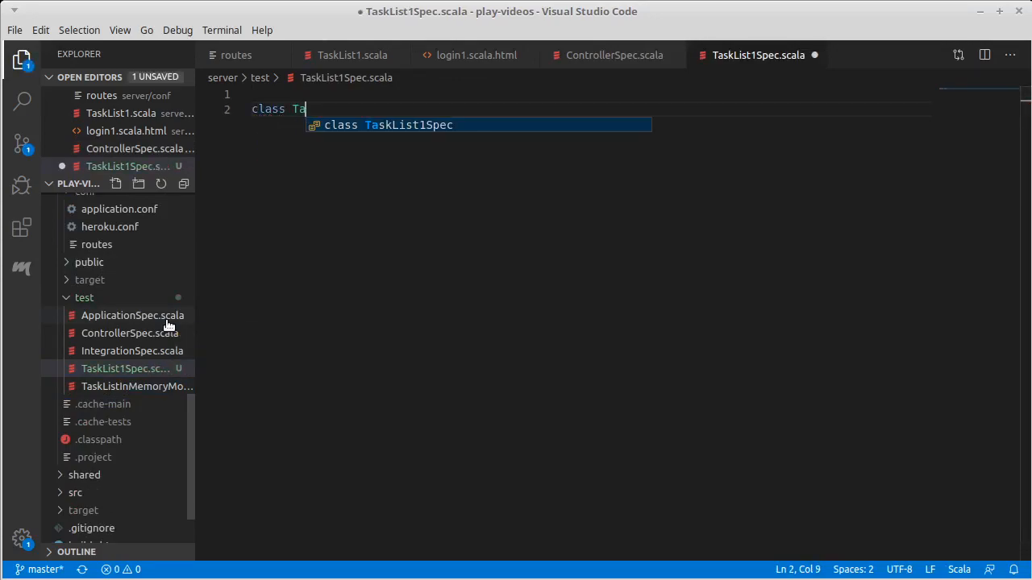
{"action": "type", "text": "askList1Spec"}
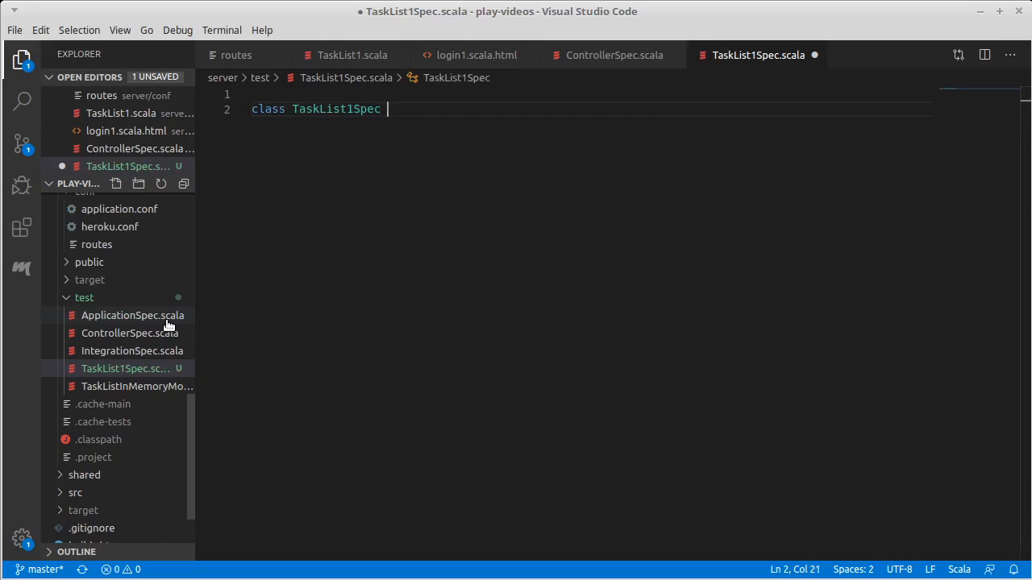
{"action": "type", "text": "extends"}
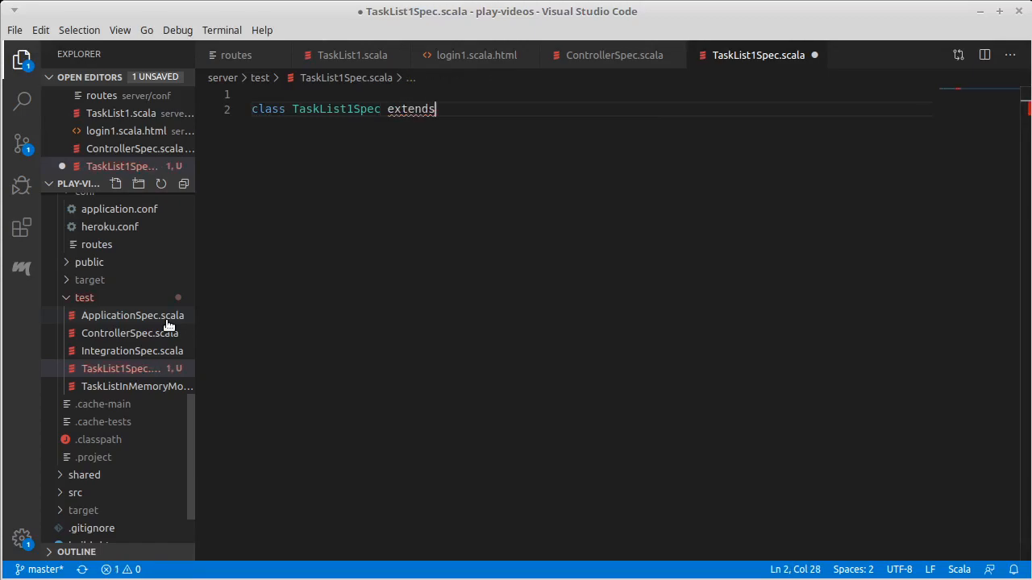
{"action": "type", "text": "PlaySpec"}
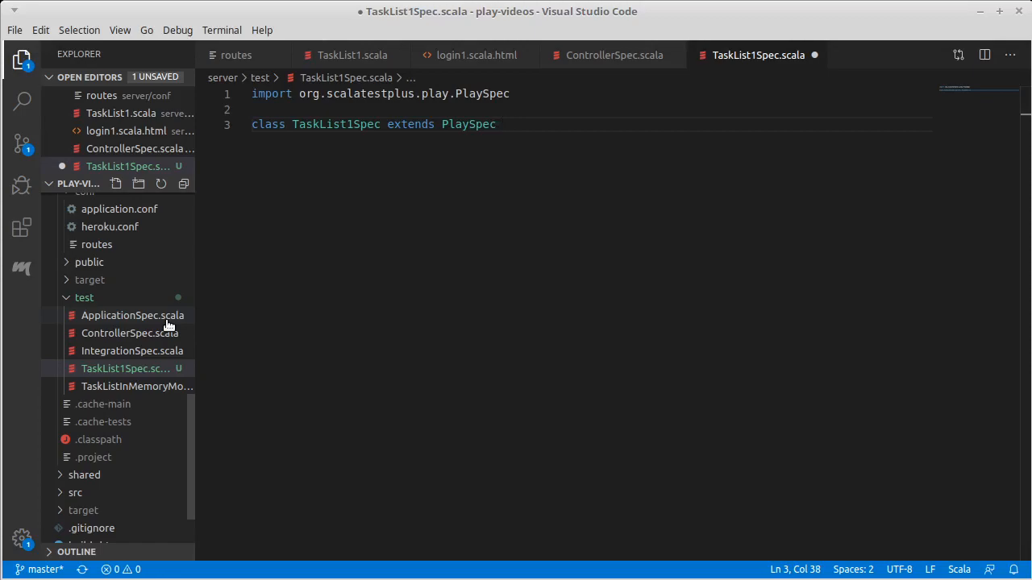
{"action": "type", "text": "w"}
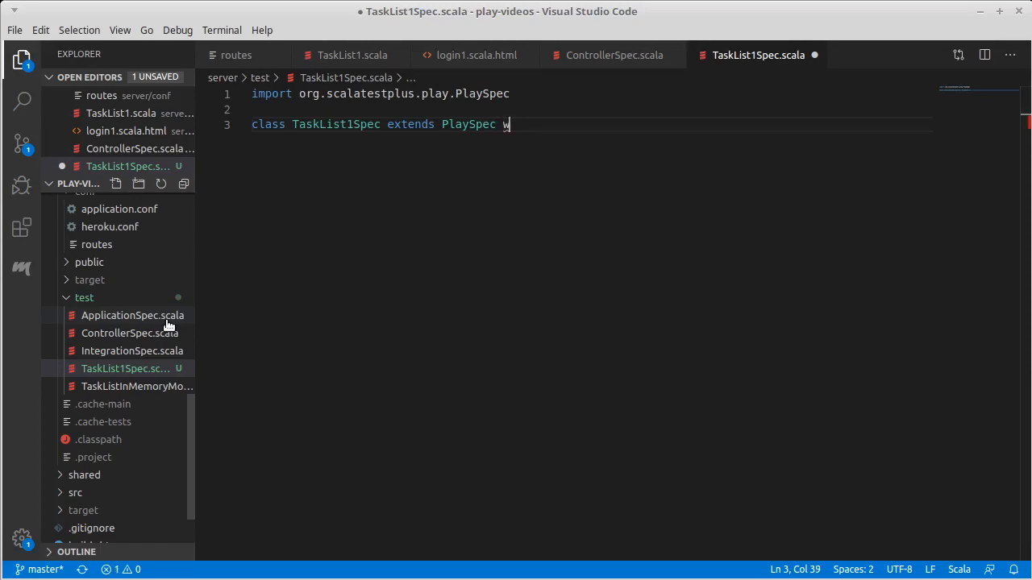
{"action": "type", "text": "ith"}
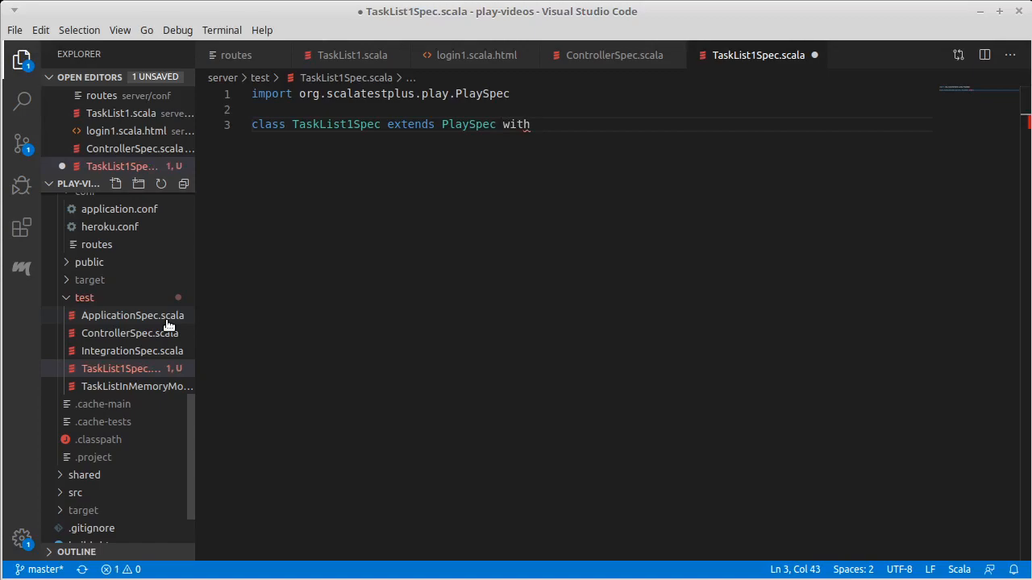
{"action": "type", "text": "Guice"}
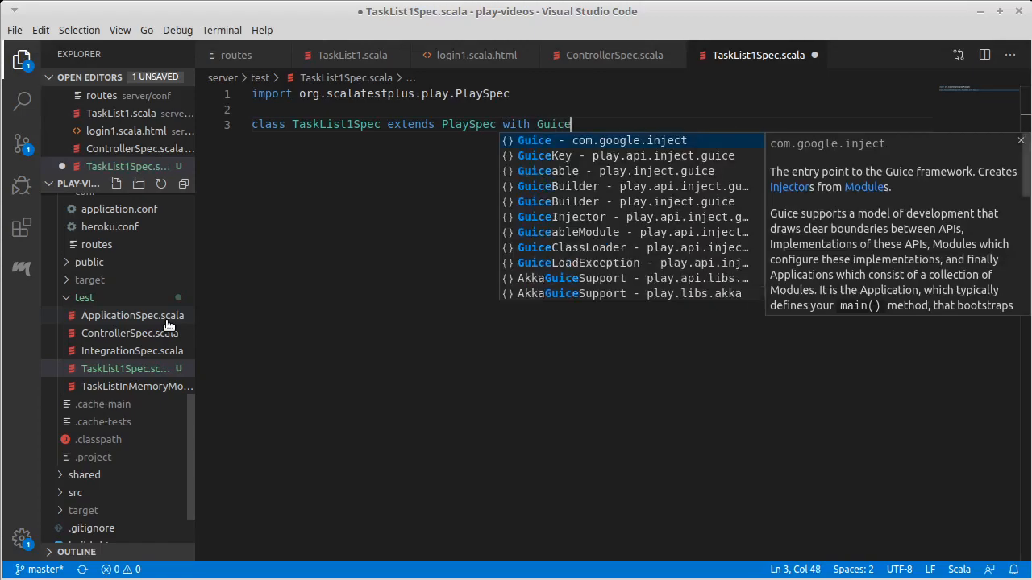
{"action": "type", "text": "On"}
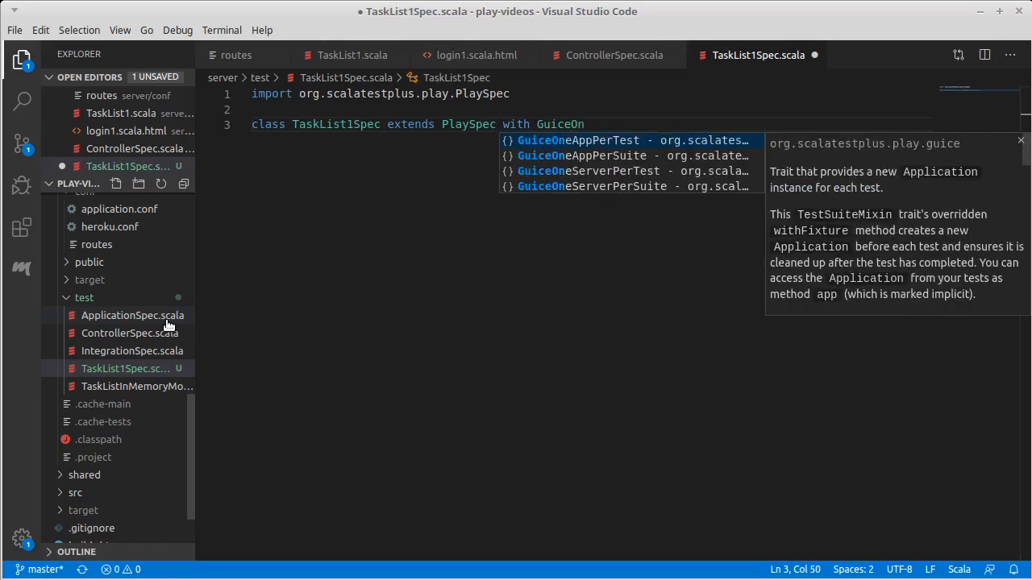
{"action": "type", "text": "eServerPerSuite"}
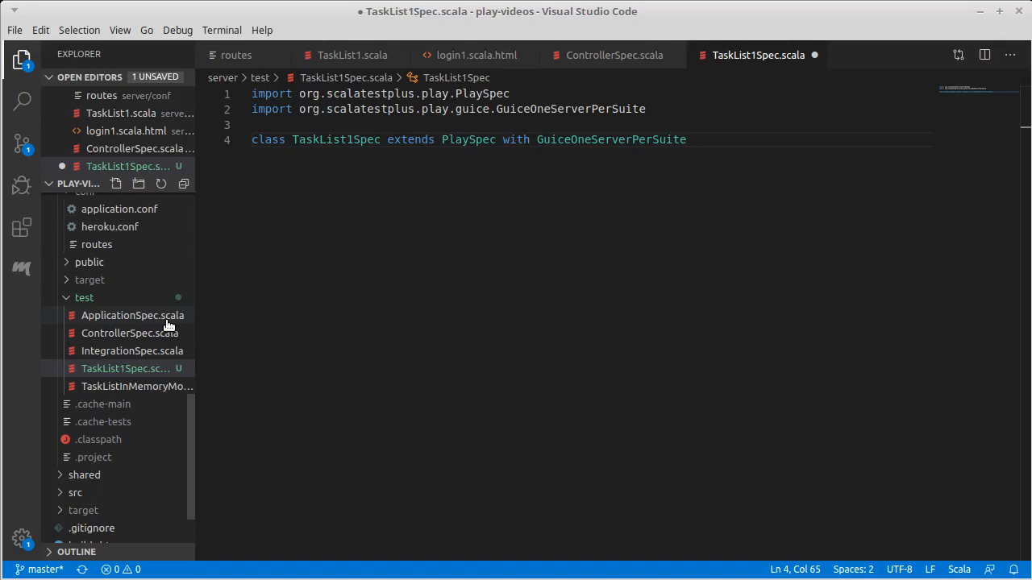
Add OneBrowserPerSuite and HtmlUnitFactory mixins with imports, then begin the "Task list 1" block
{"action": "type", "text": "with"}
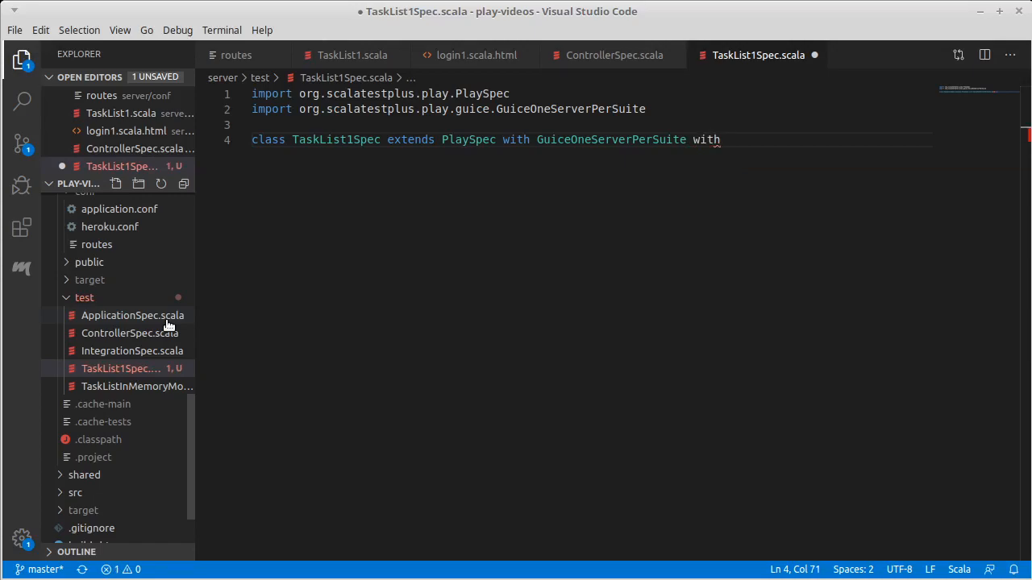
{"action": "type", "text": "O"}
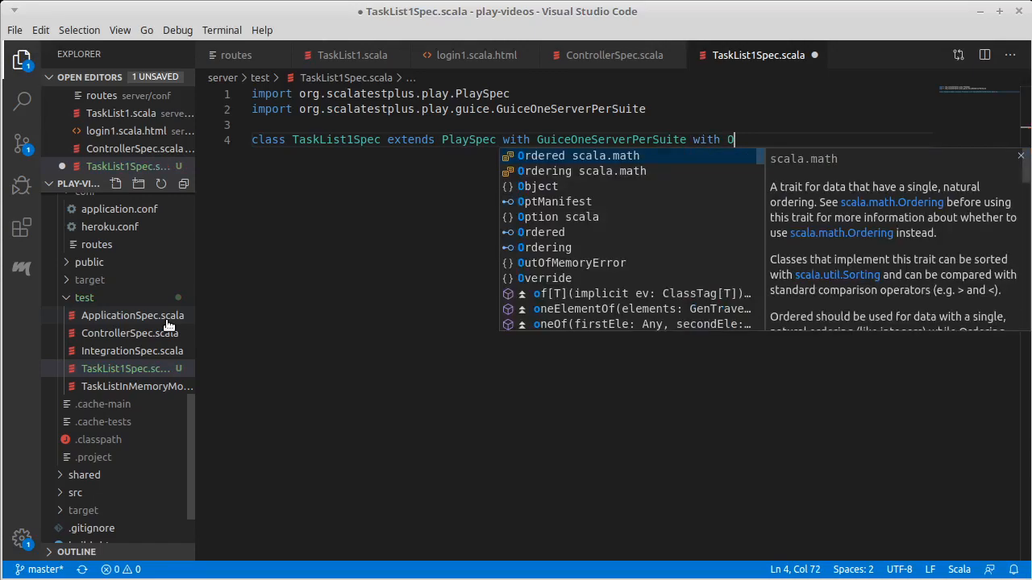
{"action": "type", "text": "neBrowserPerSuite"}
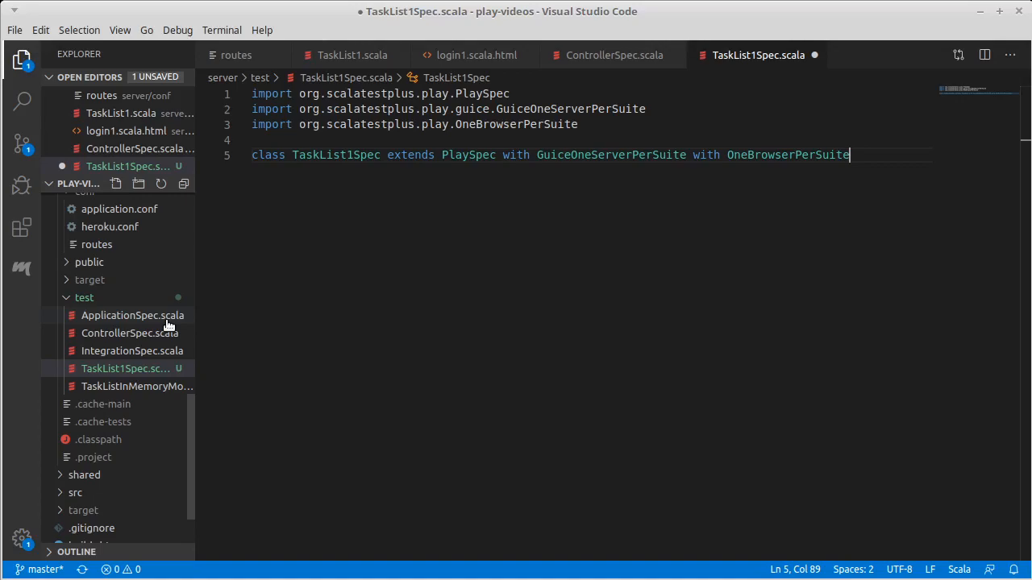
{"action": "type", "text": "with"}
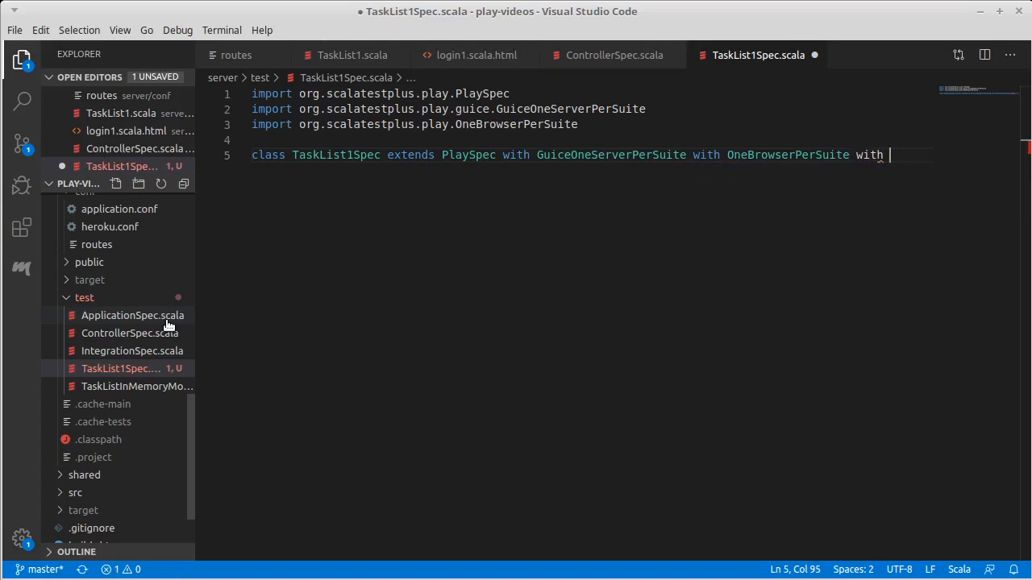
{"action": "type", "text": "HtmlUn"}
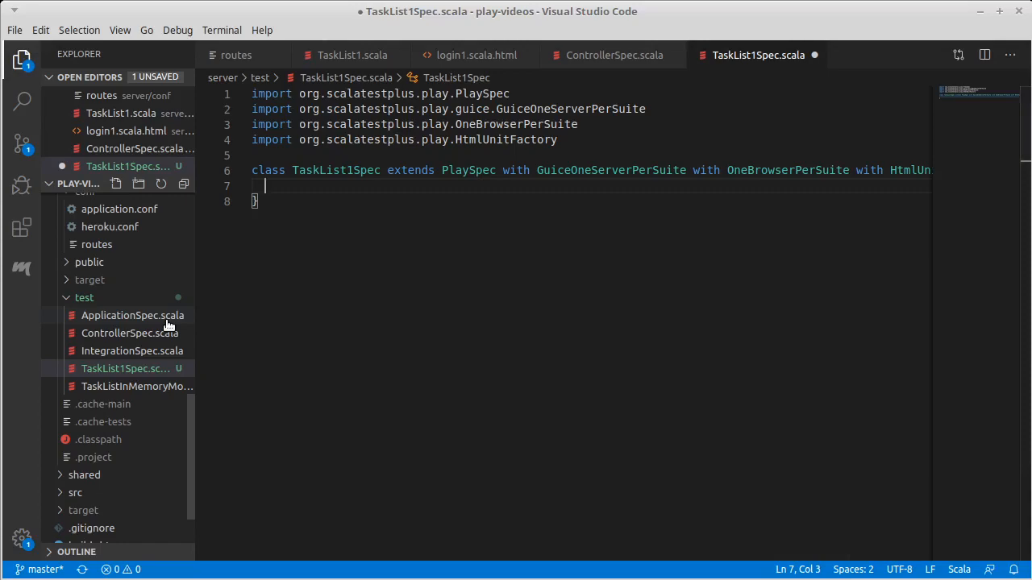
{"action": "type", "text": "\"Task li"}
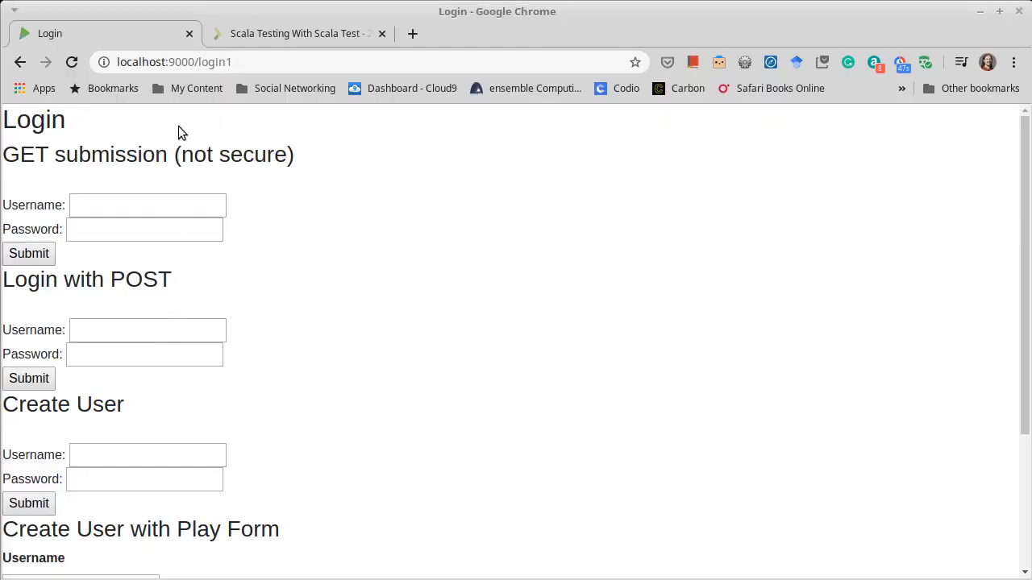
{"action": "scroll", "scroll_direction": "down", "scroll_amount": 3}
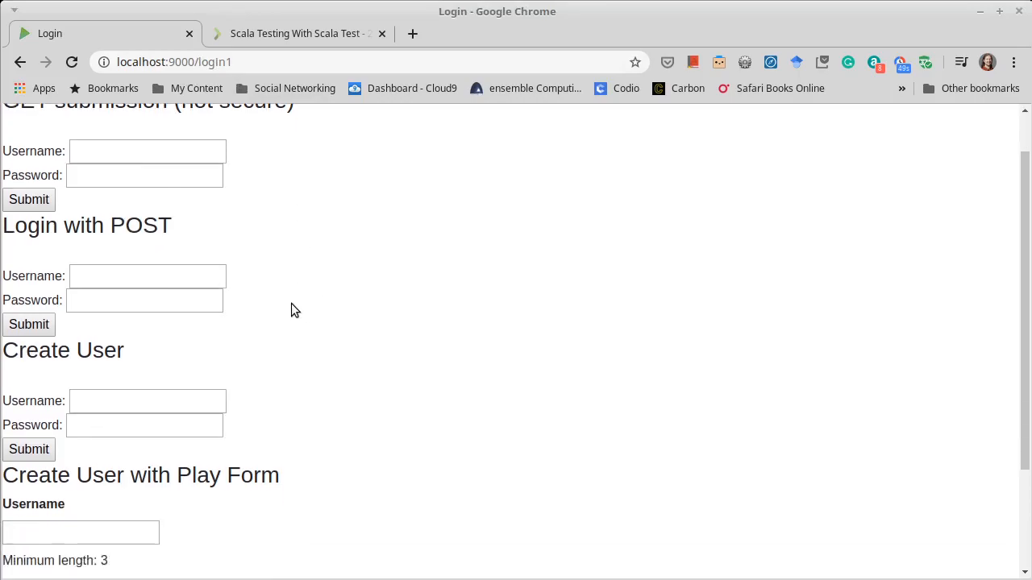
{"action": "scroll", "scroll_direction": "up", "scroll_amount": 3}
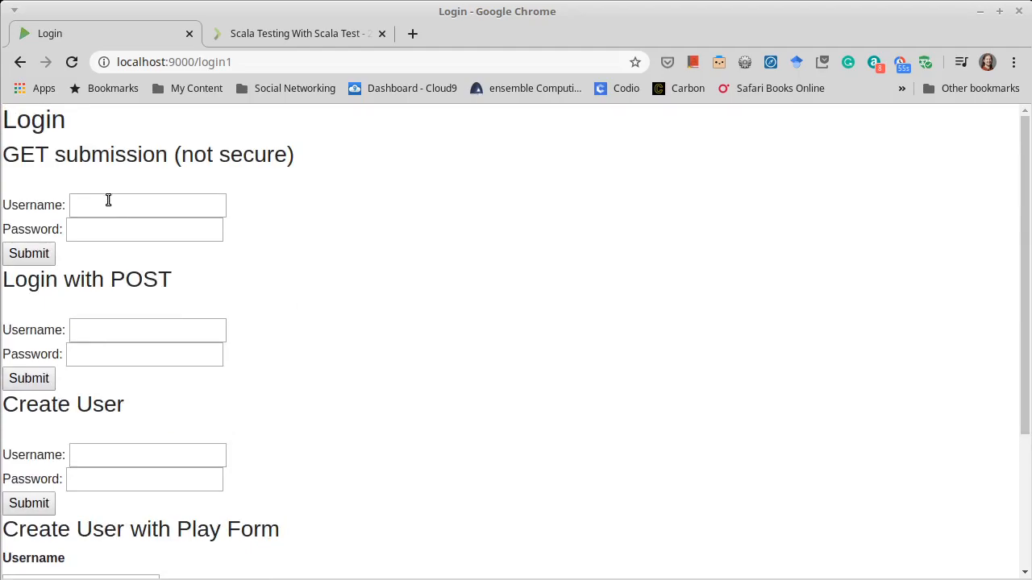
{"action": "mouse_move", "coordinate": [137, 391]}
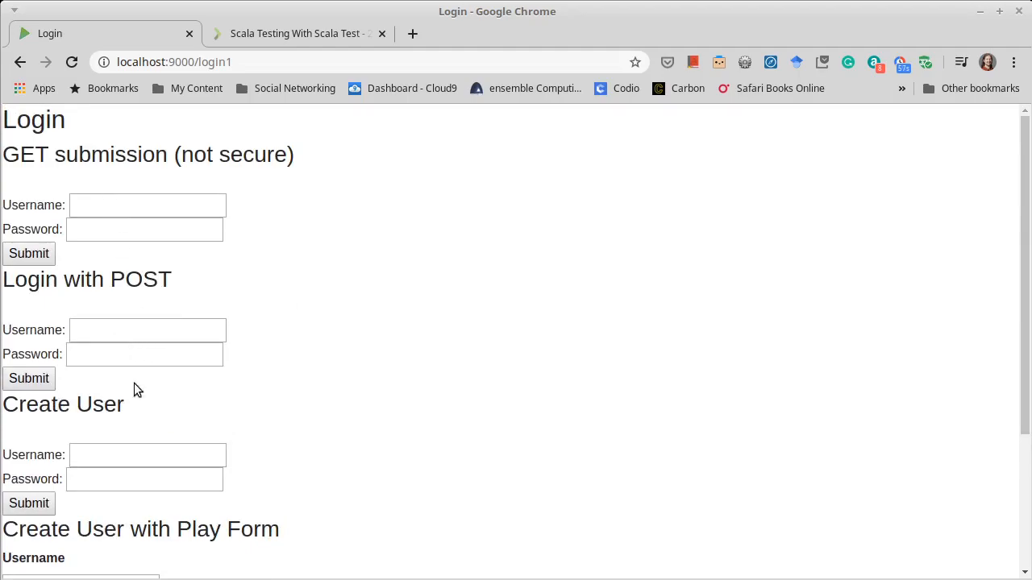
{"action": "scroll", "scroll_direction": "down", "scroll_amount": 3}
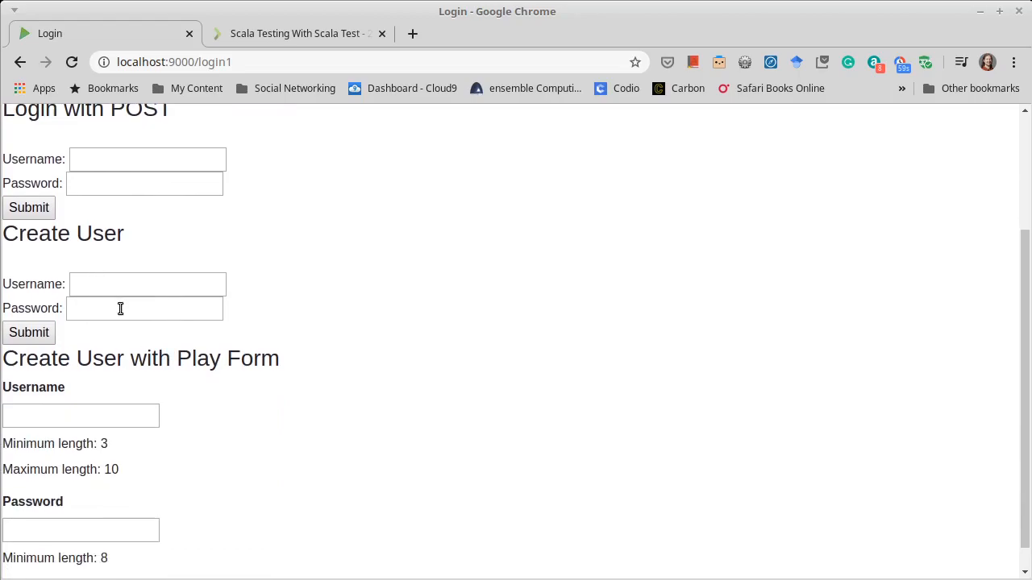
{"action": "scroll", "scroll_direction": "down", "scroll_amount": 3}
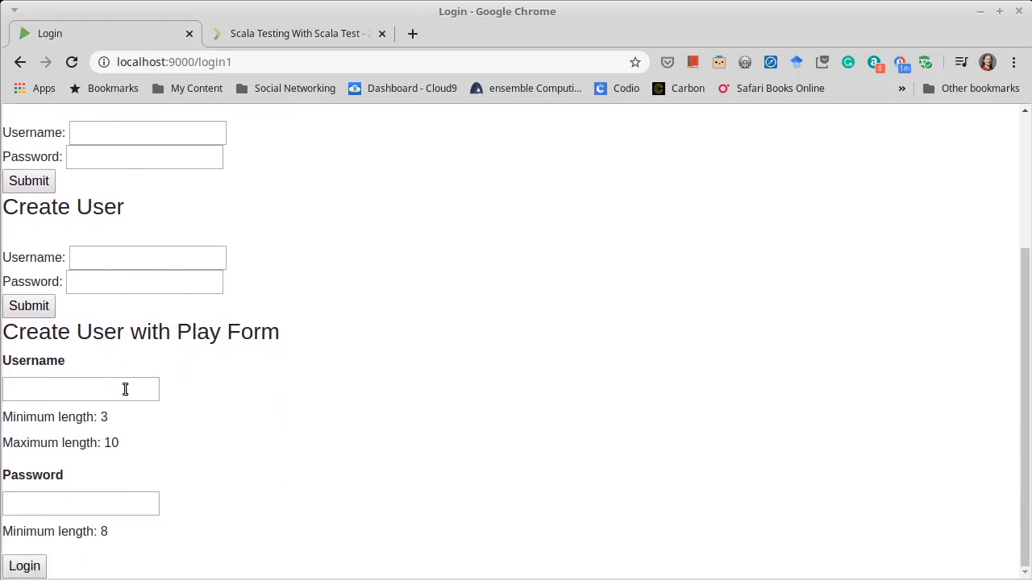
{"action": "mouse_move", "coordinate": [256, 391]}
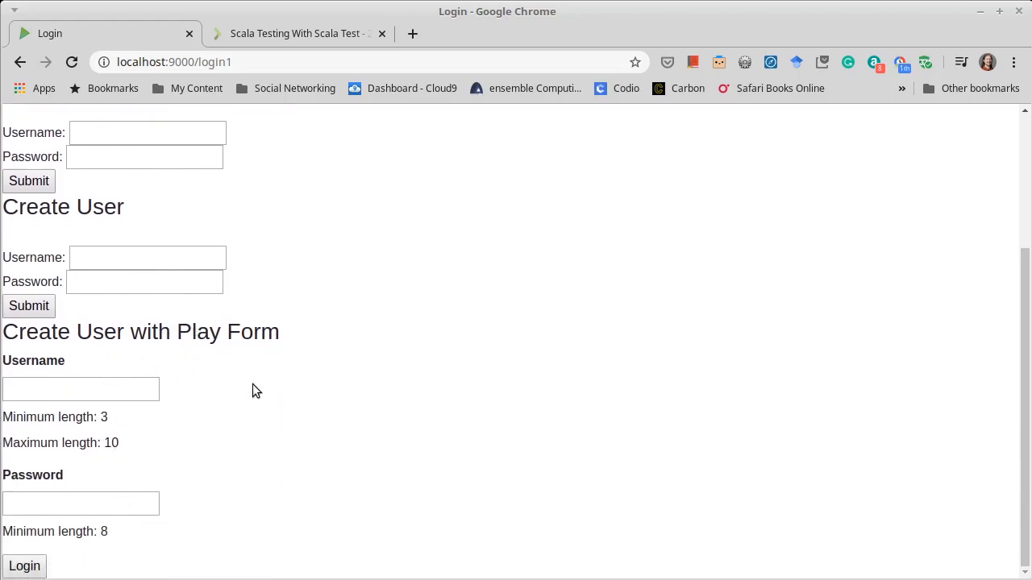
{"action": "scroll", "scroll_direction": "up", "scroll_amount": 3}
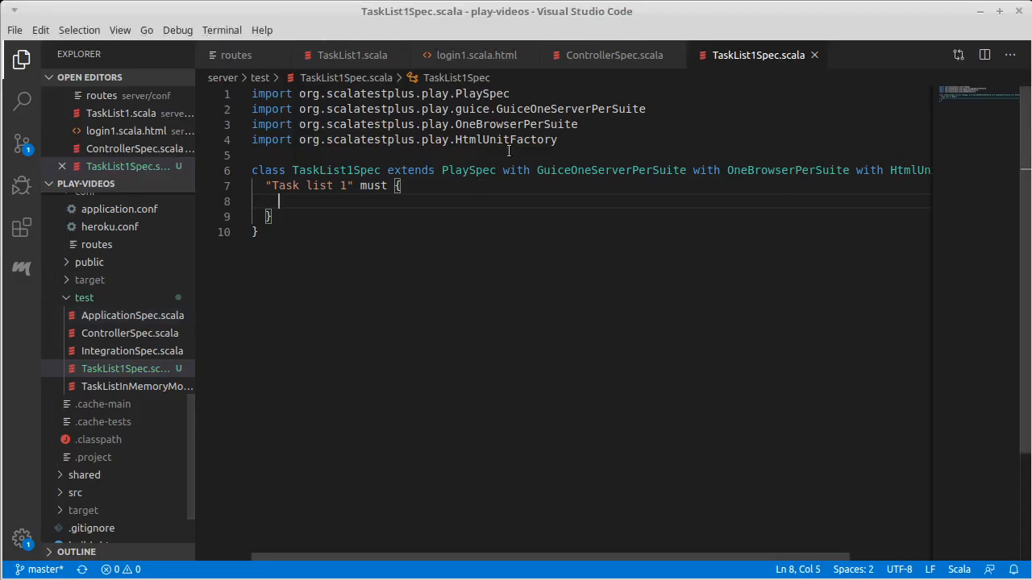
Switch to login1.scala.html and review its login and create-user form inputs
{"action": "left_click", "coordinate": [476, 55]}
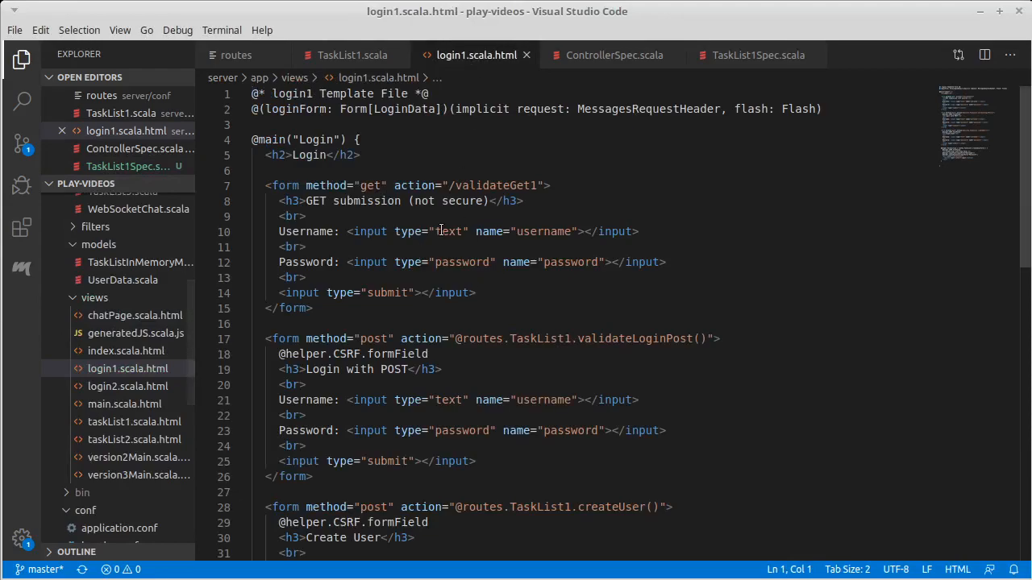
{"action": "left_click", "coordinate": [339, 323]}
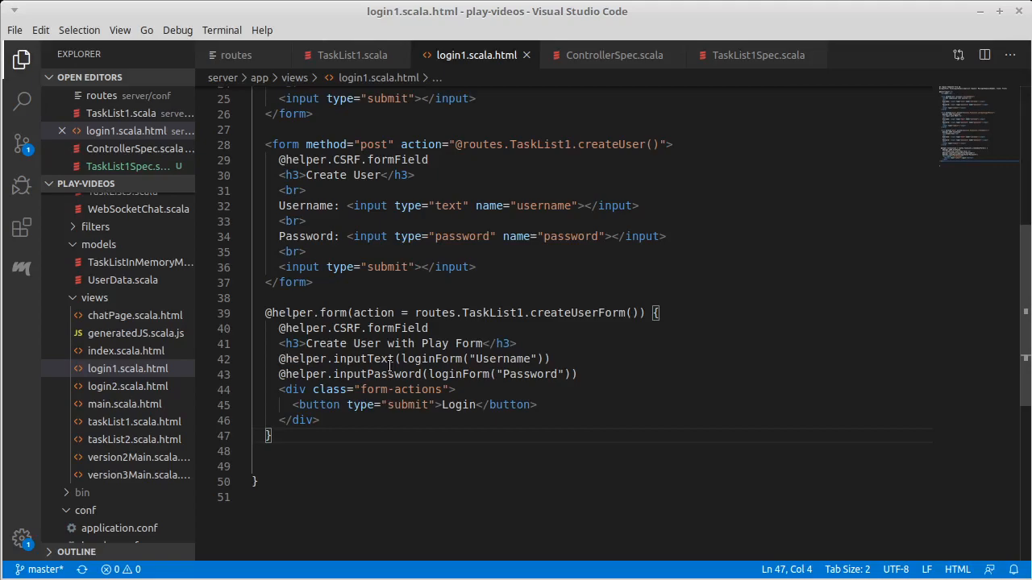
{"action": "scroll", "scroll_direction": "up", "scroll_amount": 3}
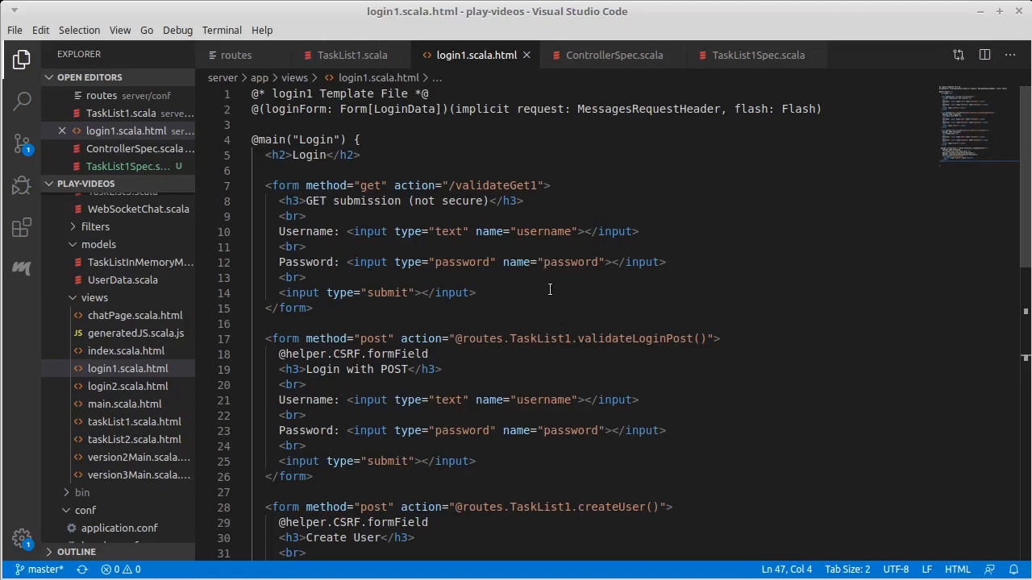
{"action": "mouse_move", "coordinate": [570, 431]}
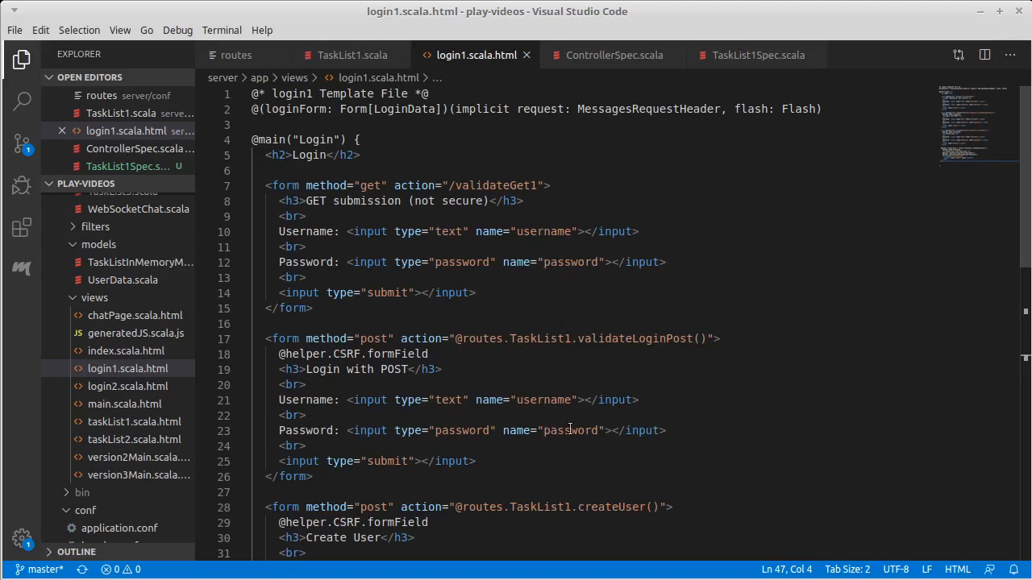
{"action": "scroll", "scroll_direction": "down", "scroll_amount": 3}
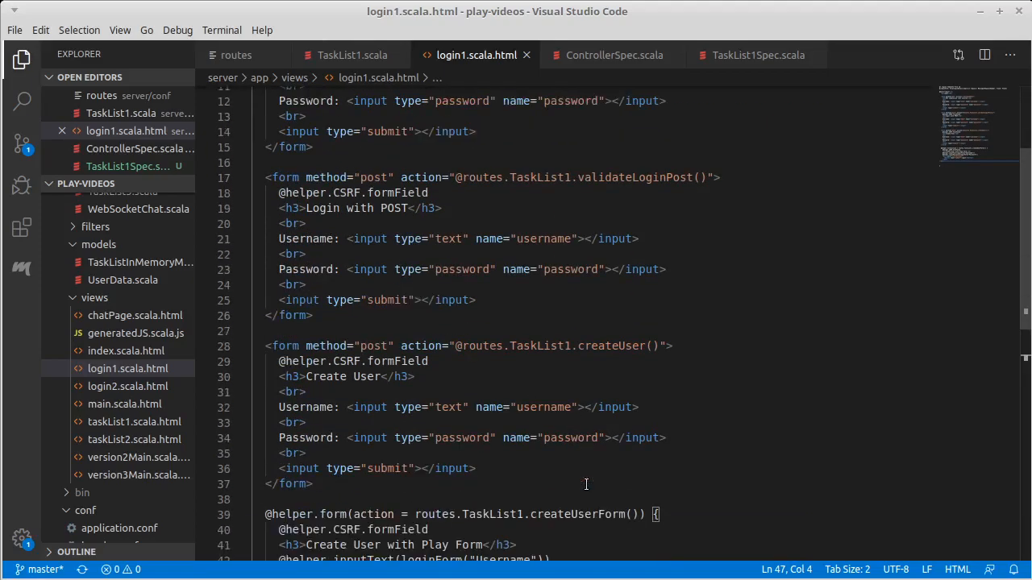
{"action": "mouse_move", "coordinate": [603, 496]}
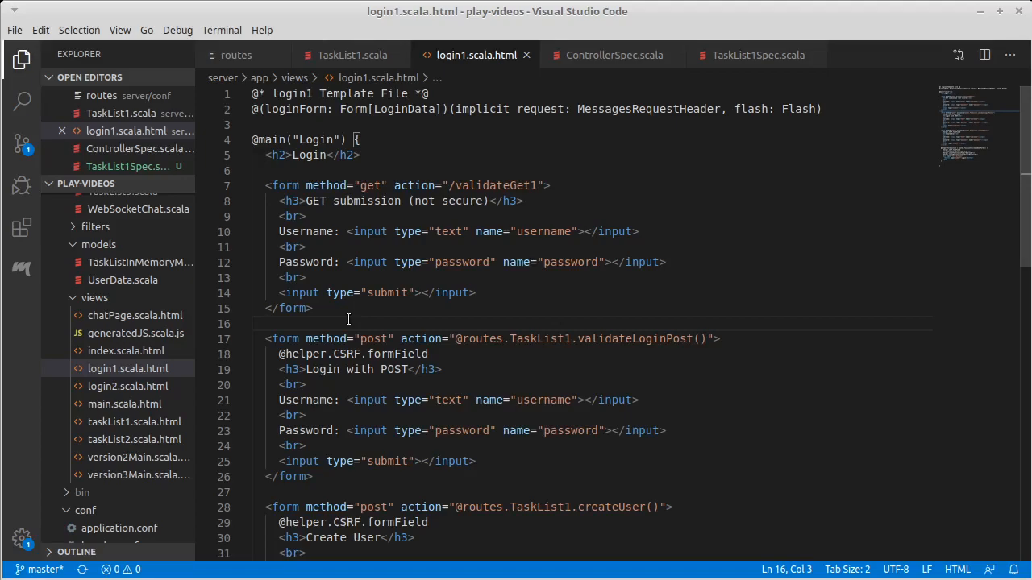
{"action": "mouse_move", "coordinate": [498, 232]}
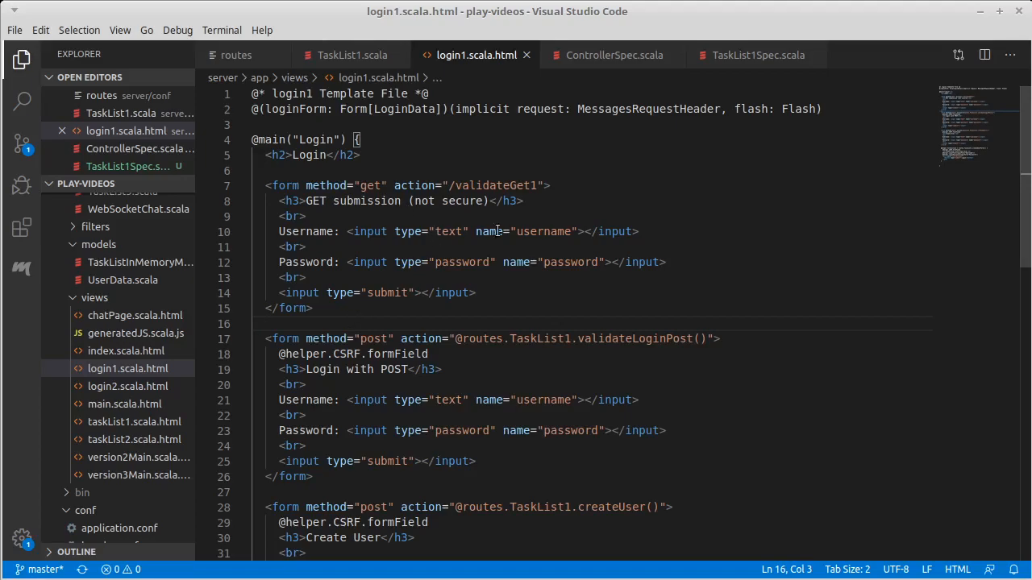
{"action": "mouse_move", "coordinate": [675, 383]}
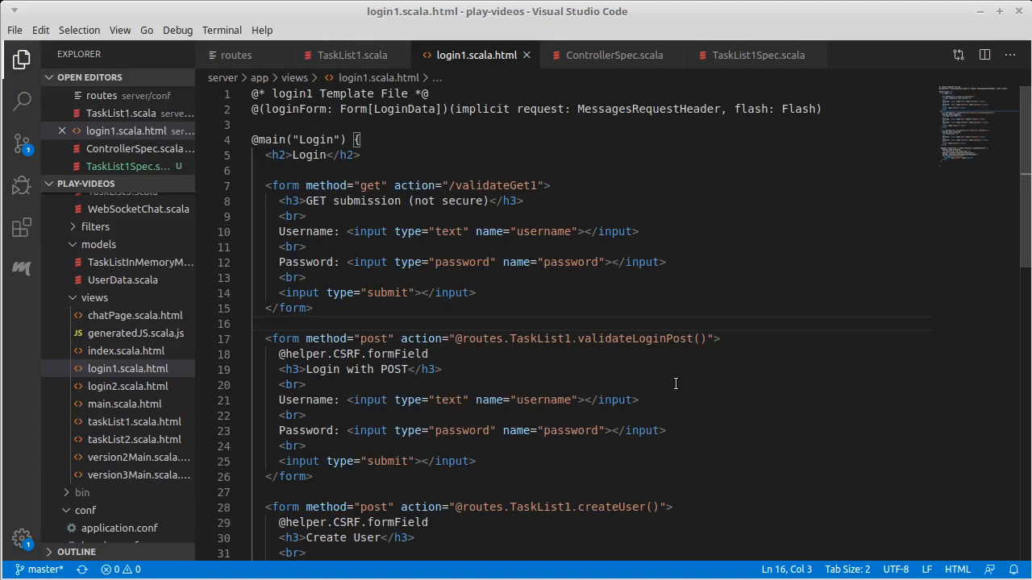
{"action": "mouse_move", "coordinate": [649, 338]}
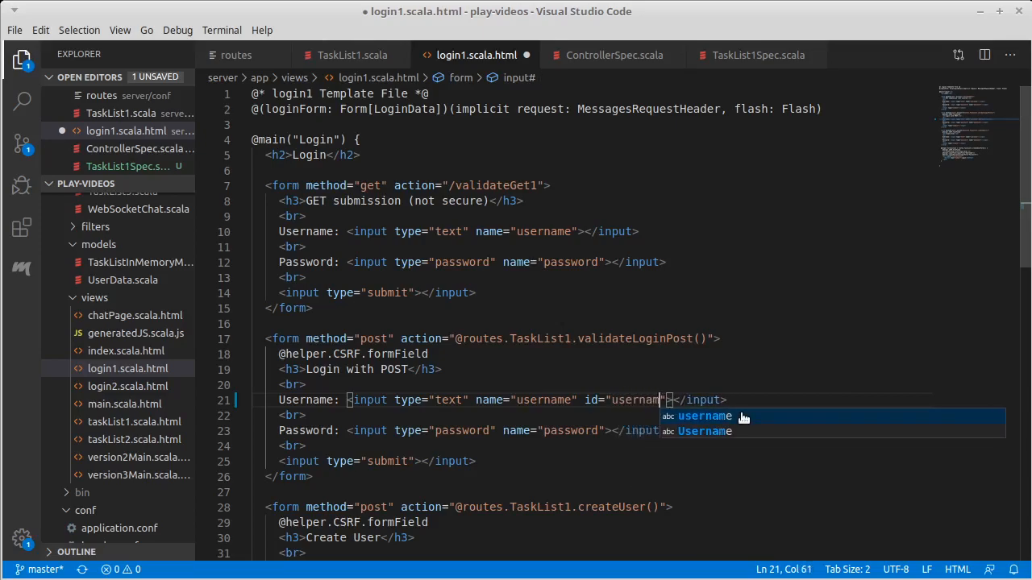
Add ids username-login, password-login, username-create and password-create to the four form inputs
{"action": "type", "text": "-login"}
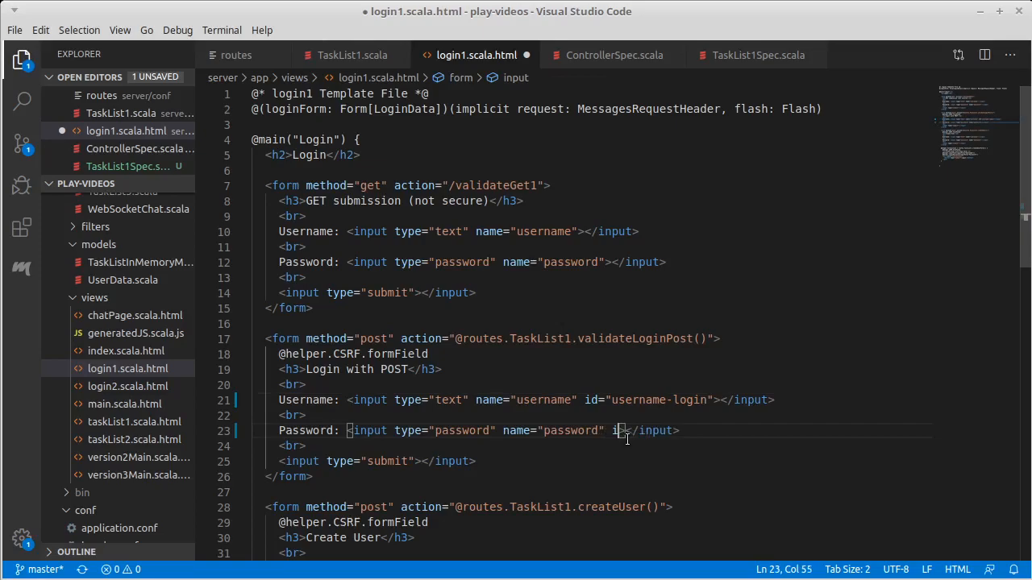
{"action": "type", "text": "id=\"p"}
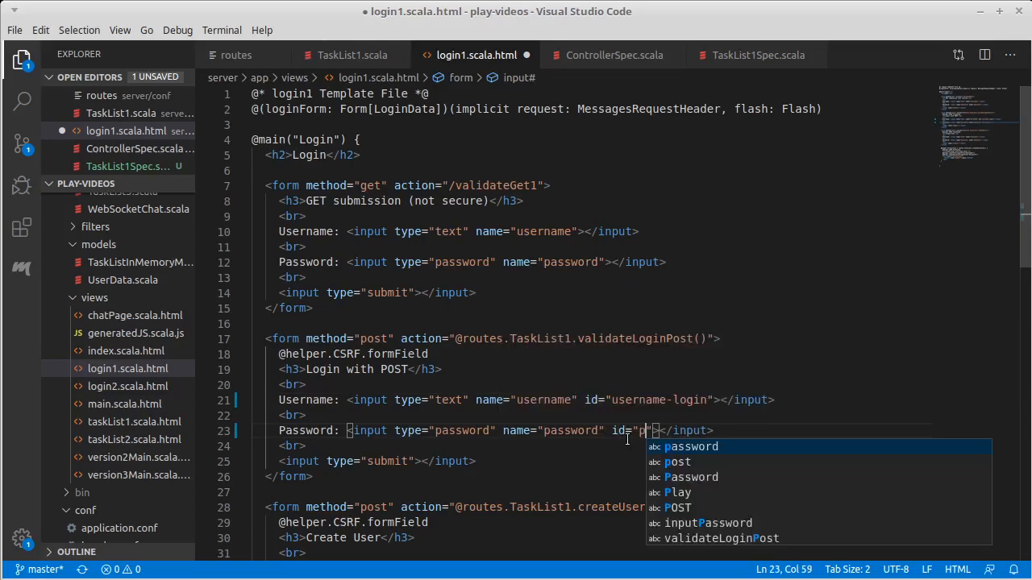
{"action": "type", "text": "assword-login"}
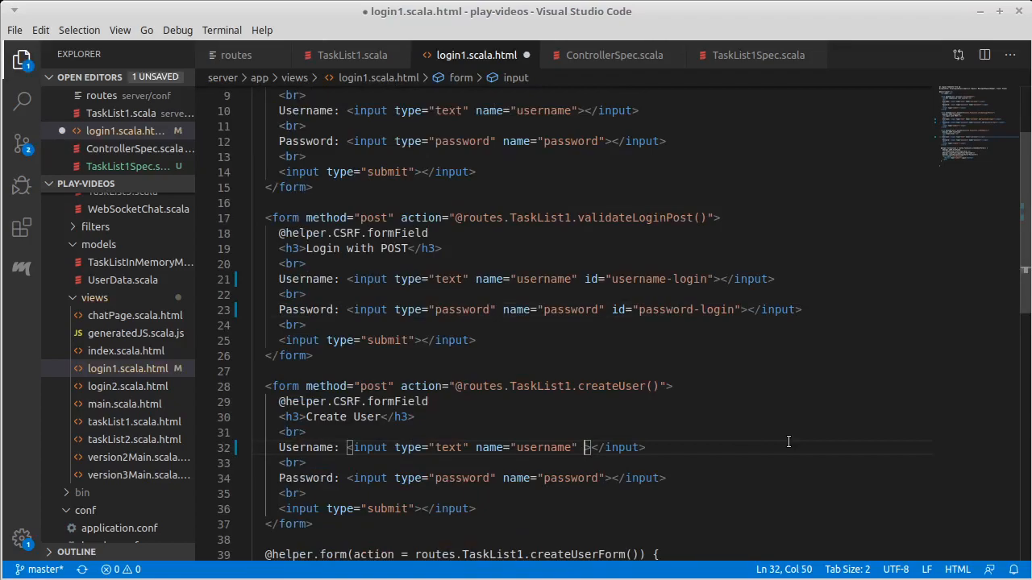
{"action": "type", "text": "id"}
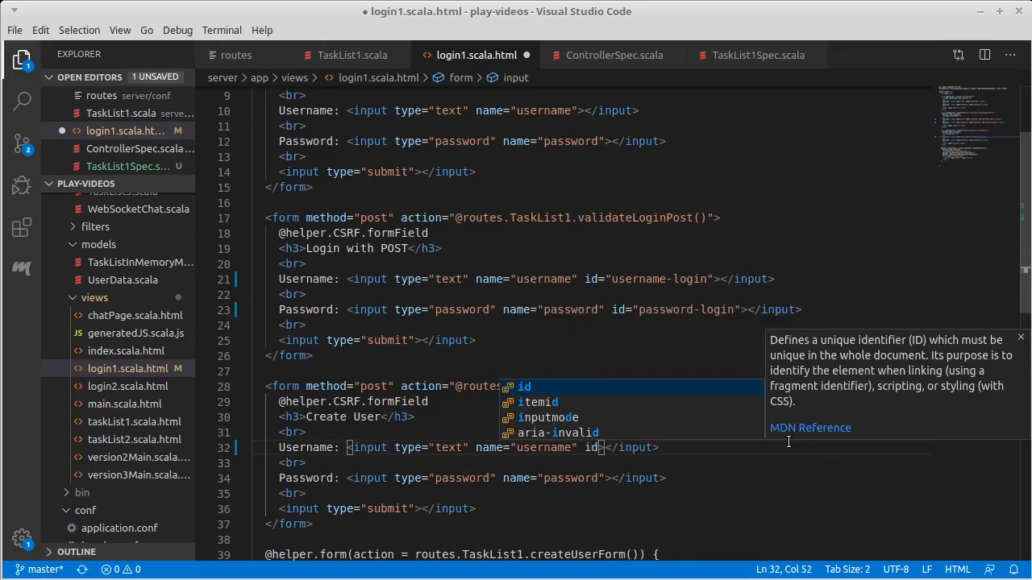
{"action": "type", "text": "username-create"}
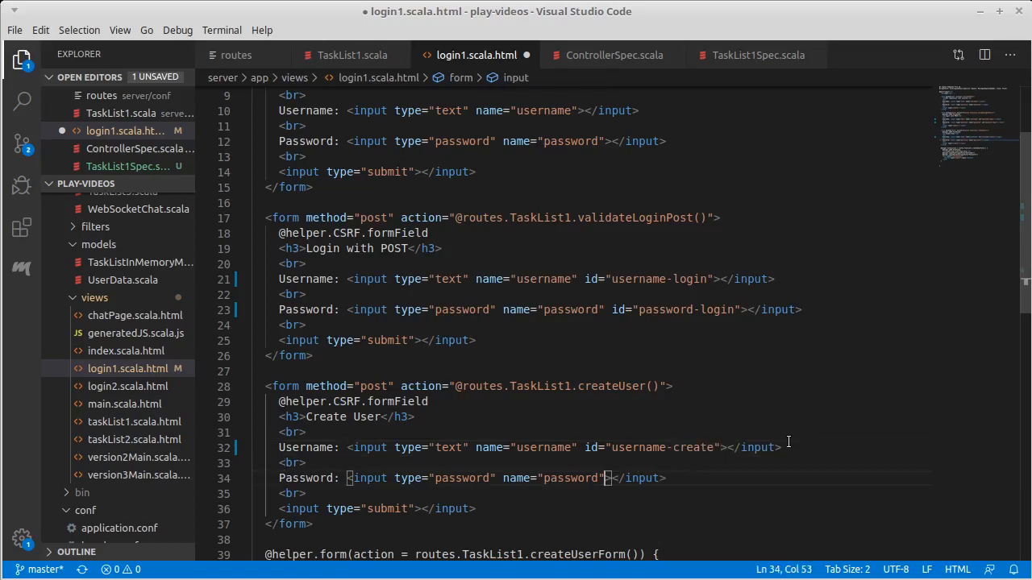
{"action": "type", "text": "id=\"\""}
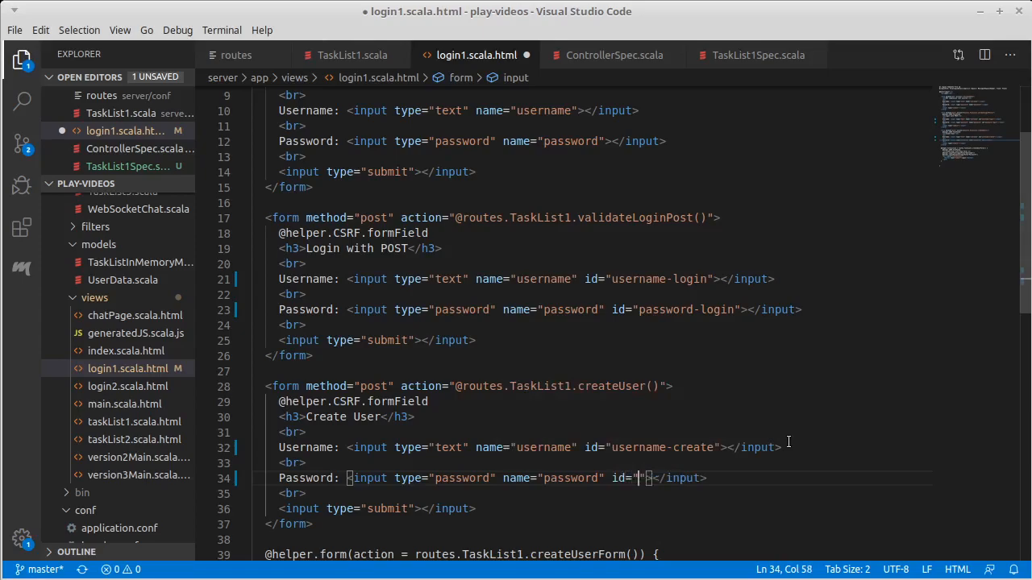
{"action": "type", "text": "password-create"}
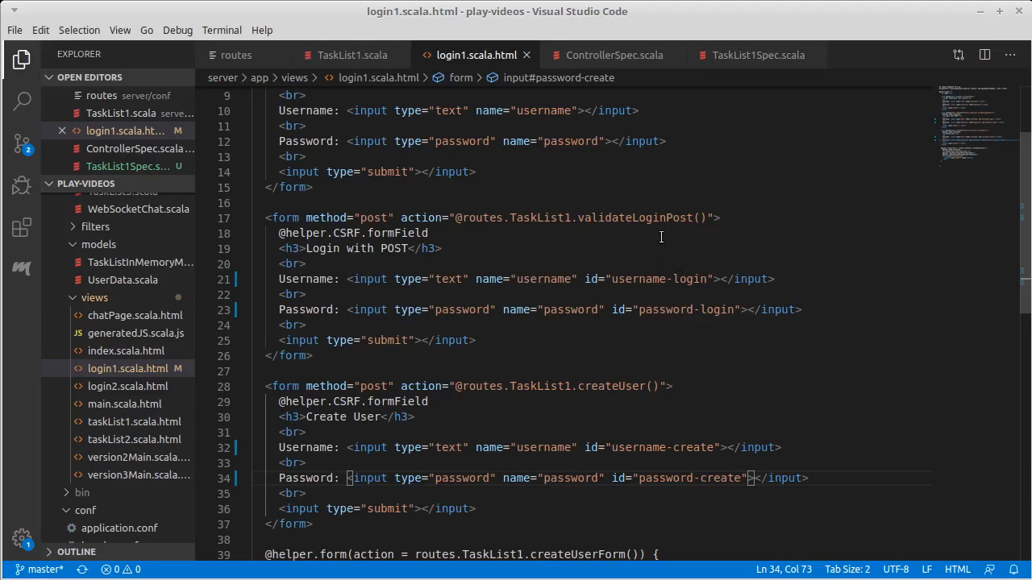
In TaskList1Spec, start a "login and access functions" in test inside the "Task list 1" block
{"action": "left_click", "coordinate": [756, 55]}
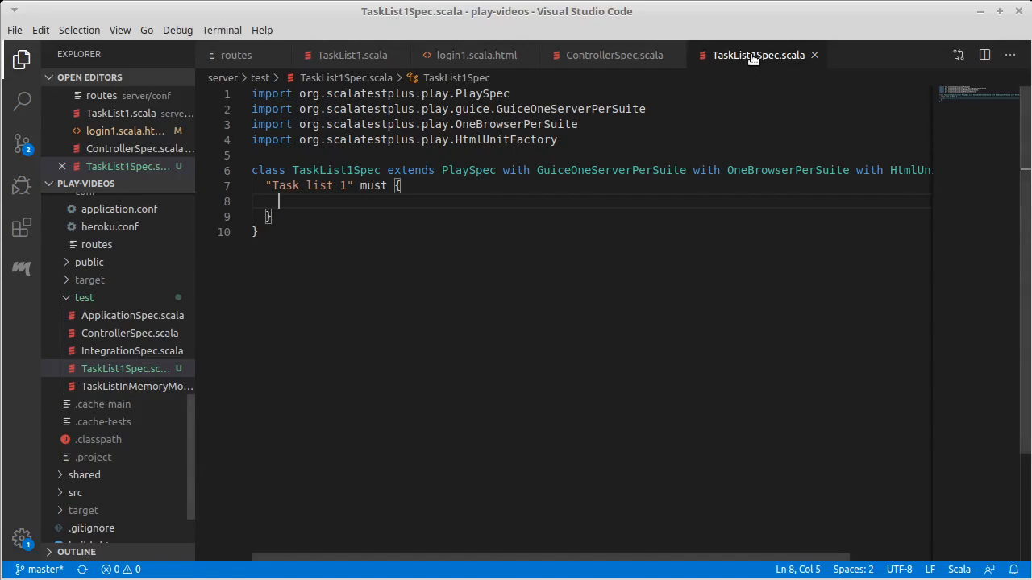
{"action": "mouse_move", "coordinate": [637, 300]}
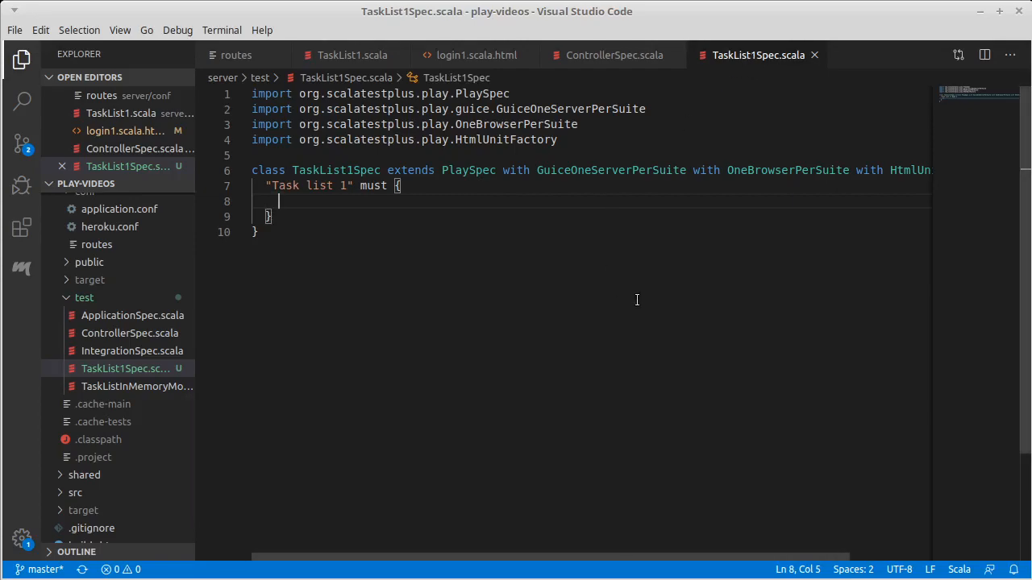
{"action": "type", "text": "\""}
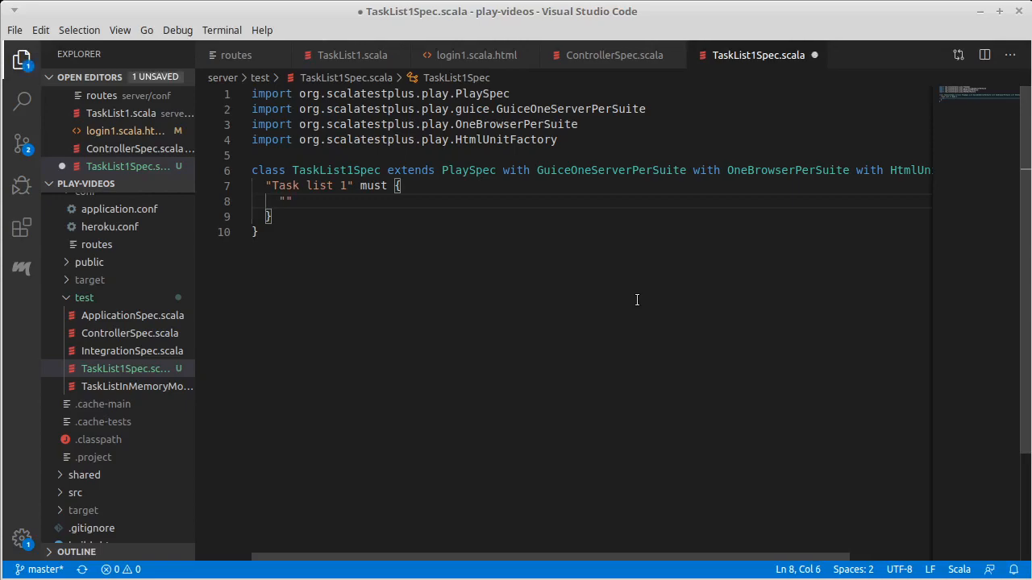
{"action": "type", "text": "lo"}
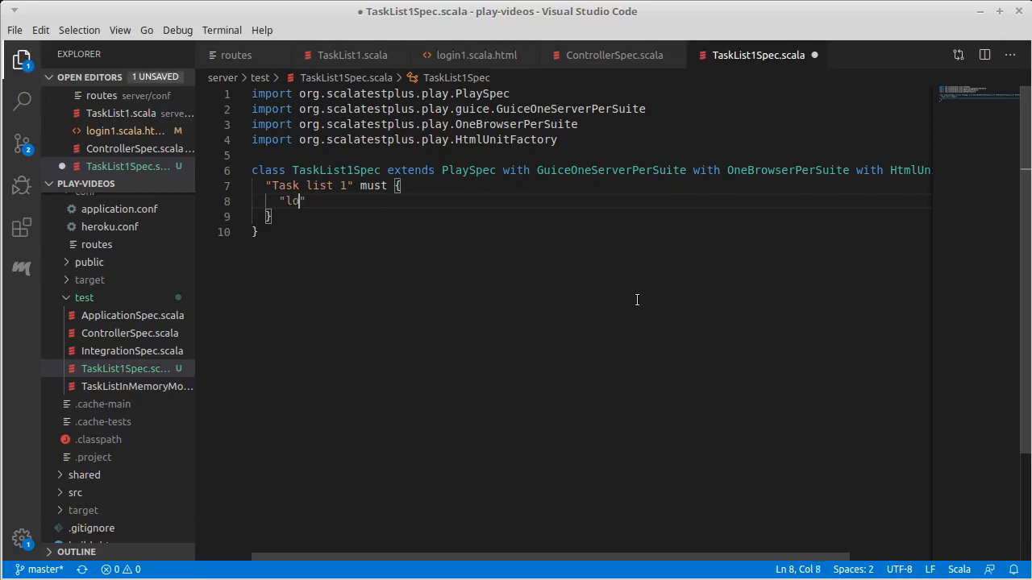
{"action": "type", "text": "gin and"}
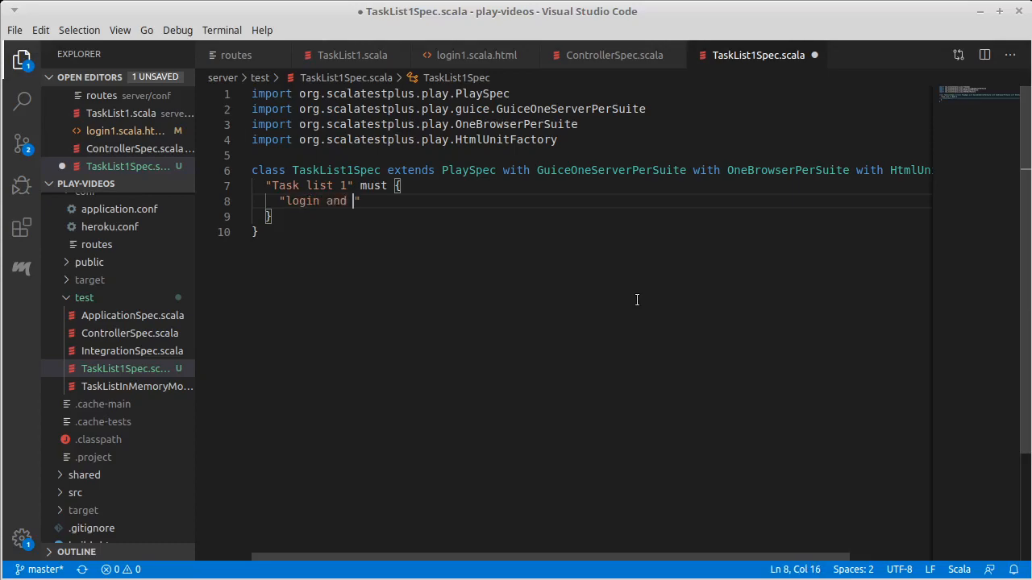
{"action": "type", "text": "a"}
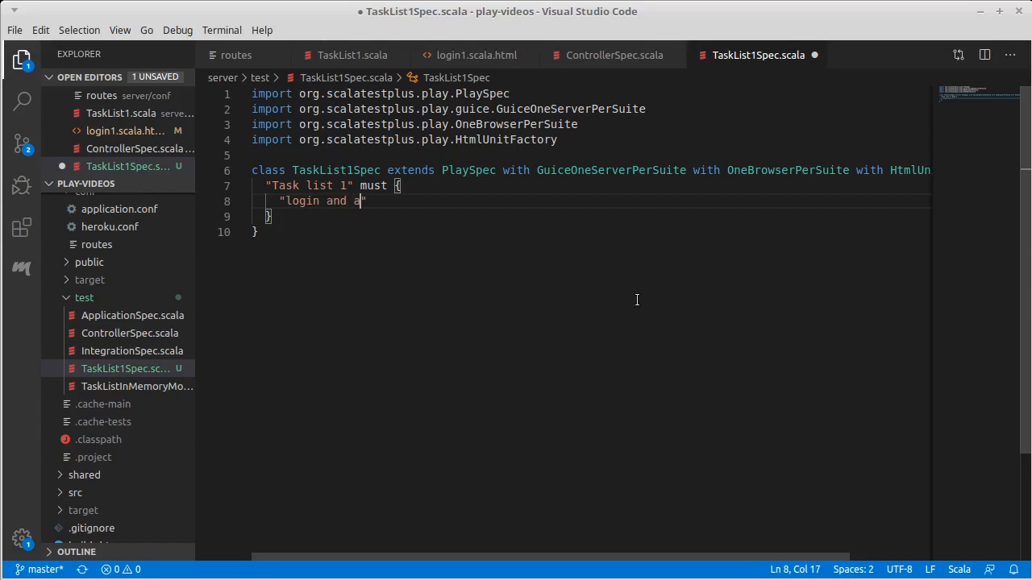
{"action": "type", "text": "ccess"}
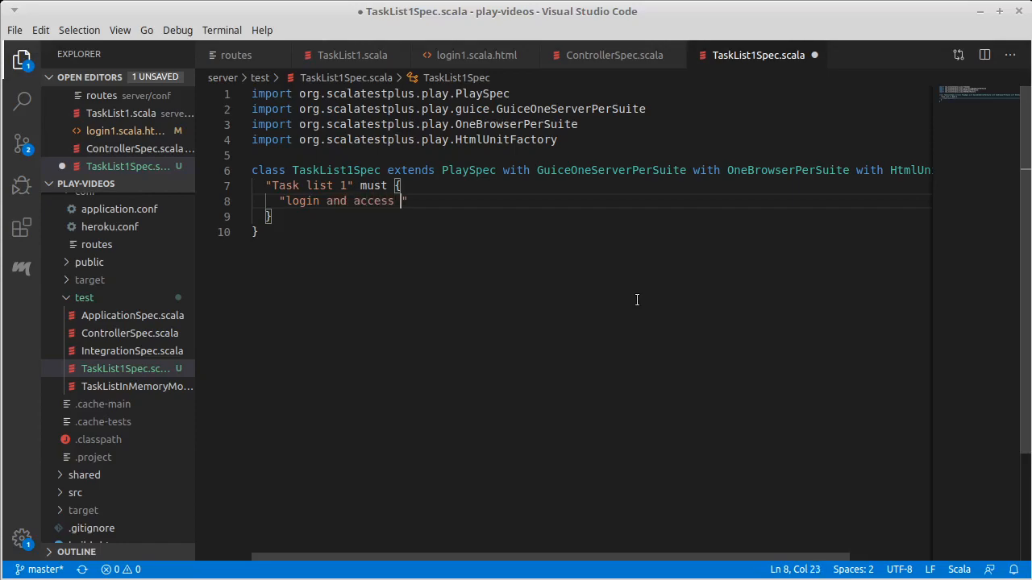
{"action": "type", "text": "functions"}
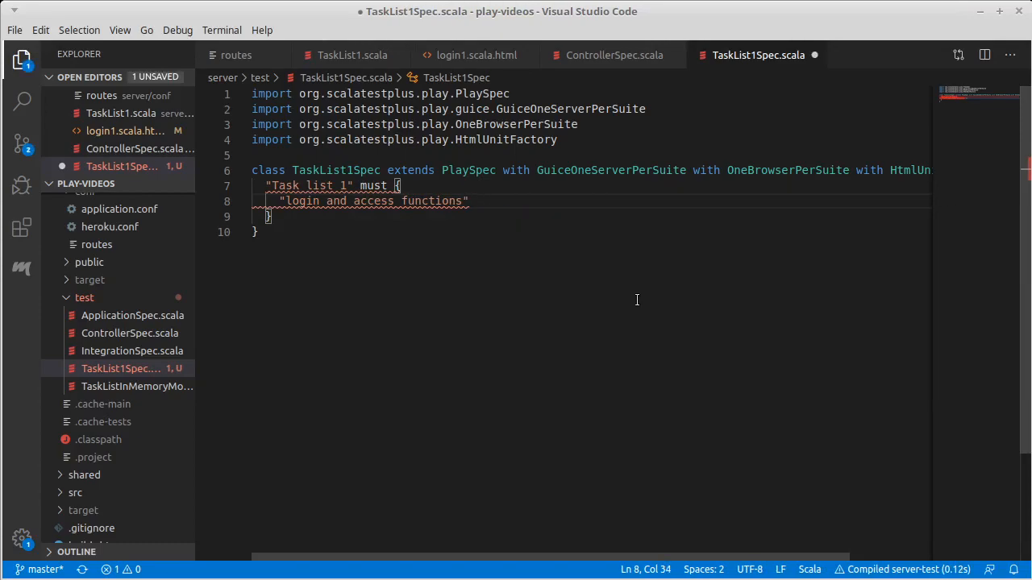
{"action": "type", "text": "in {"}
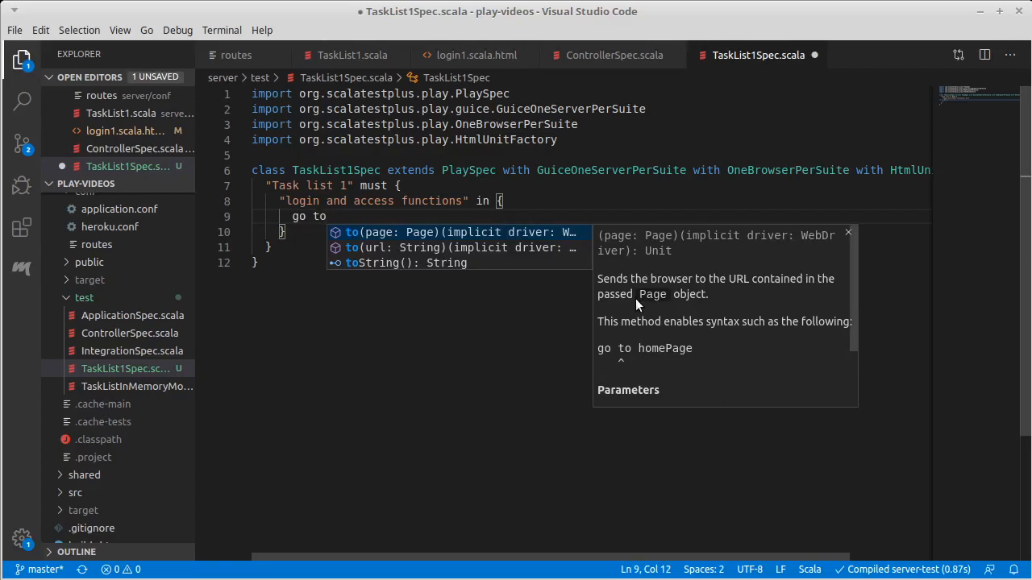
{"action": "type", "text": "s\"\""}
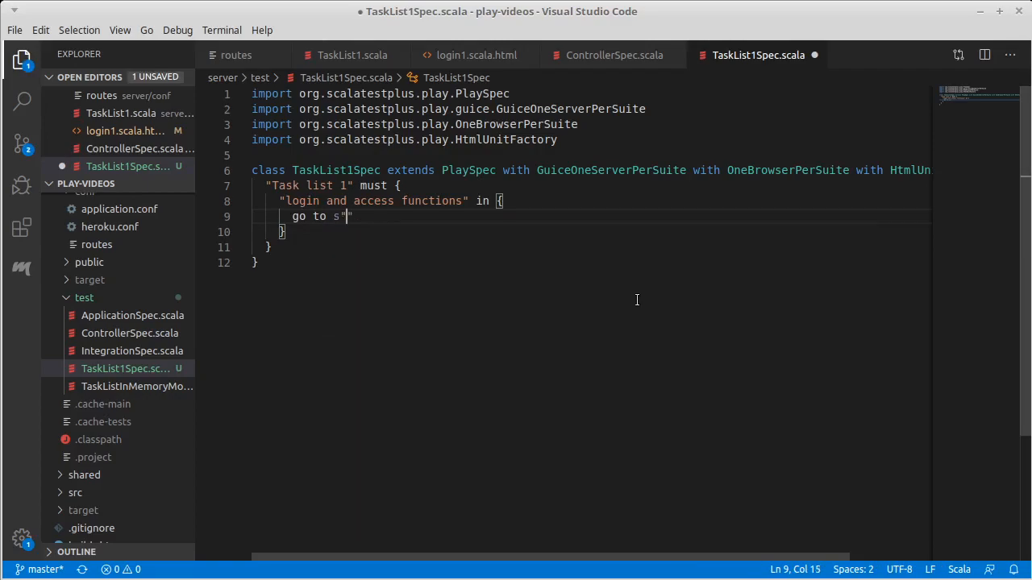
{"action": "type", "text": "htp"}
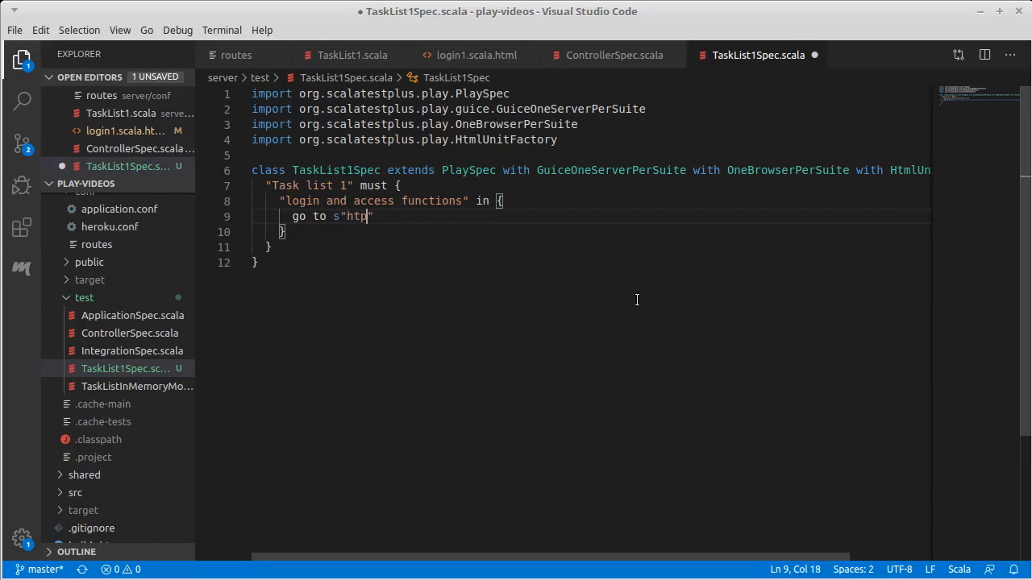
{"action": "type", "text": "p:"}
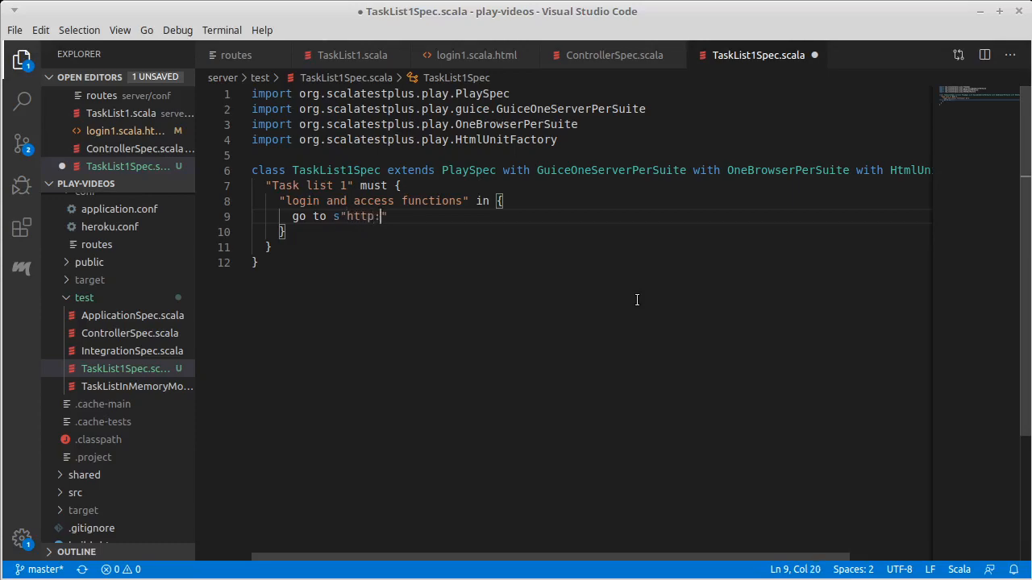
{"action": "type", "text": "//local"}
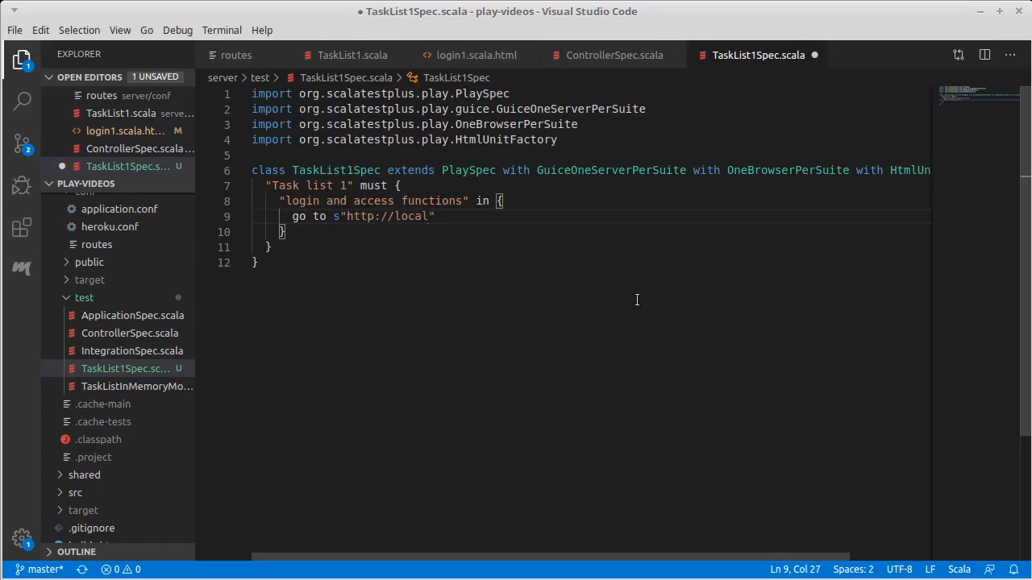
{"action": "type", "text": "host"}
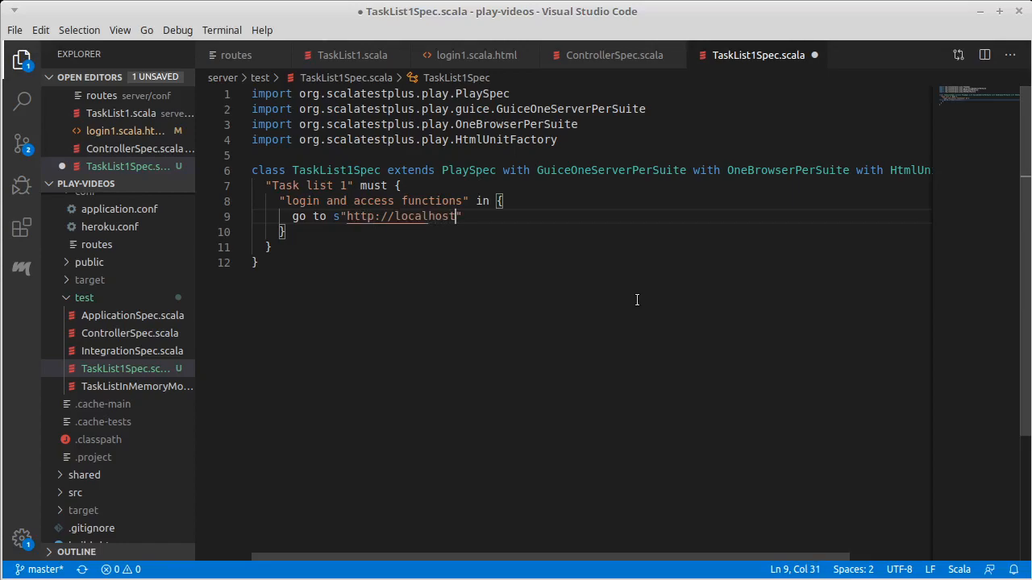
{"action": "type", "text": ":"}
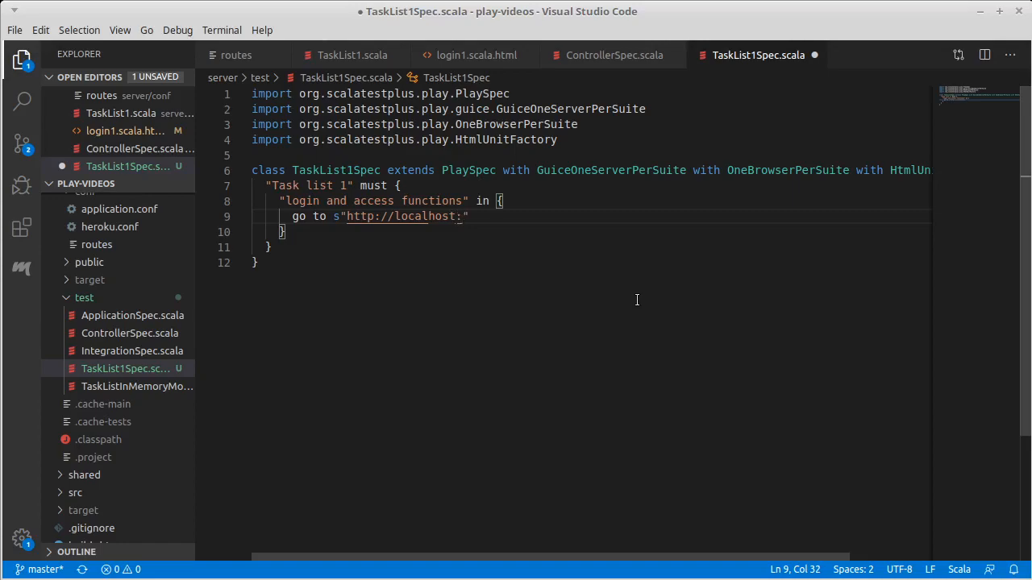
{"action": "type", "text": "900"}
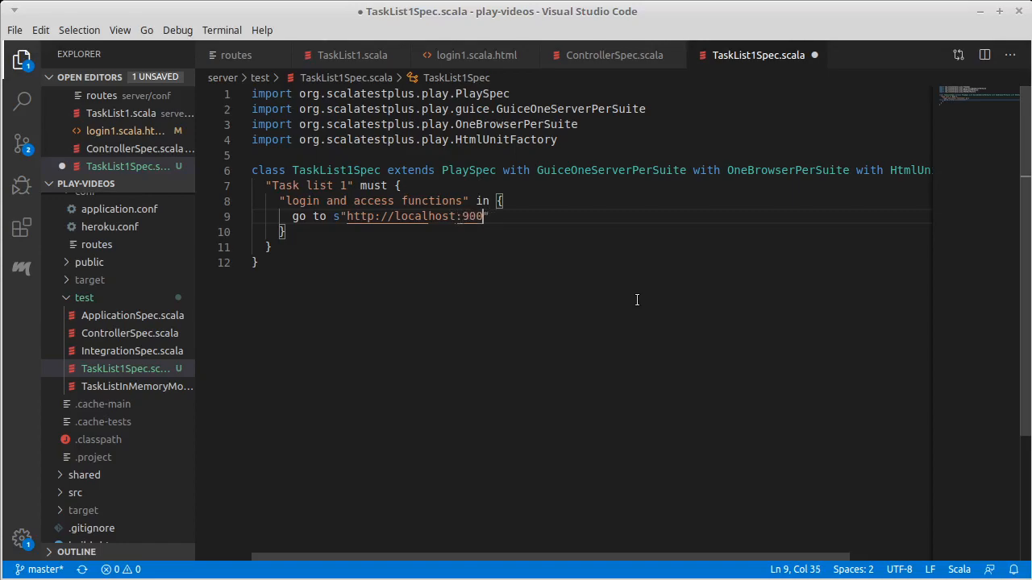
{"action": "key", "text": "Backspace"}
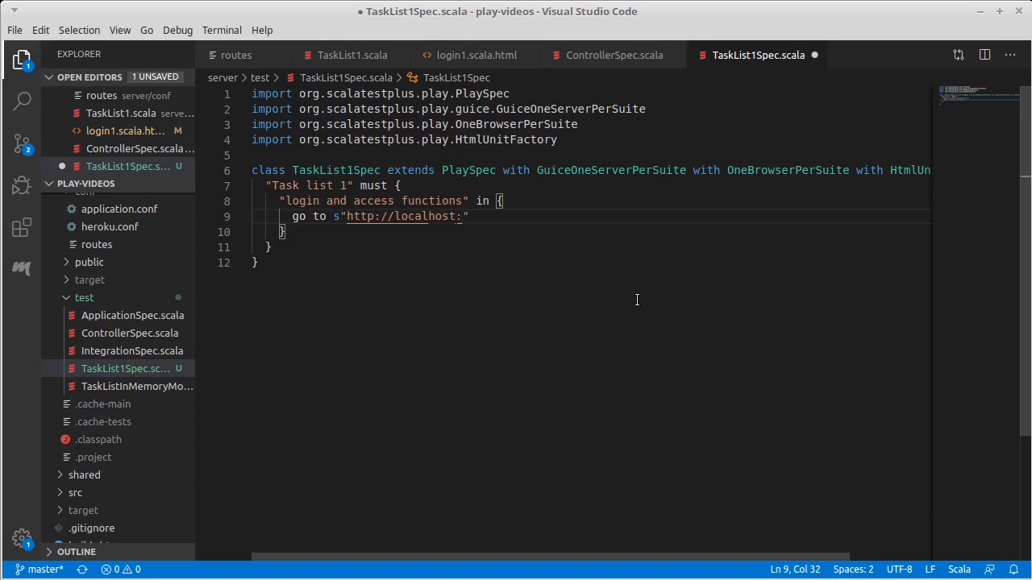
{"action": "type", "text": "$"}
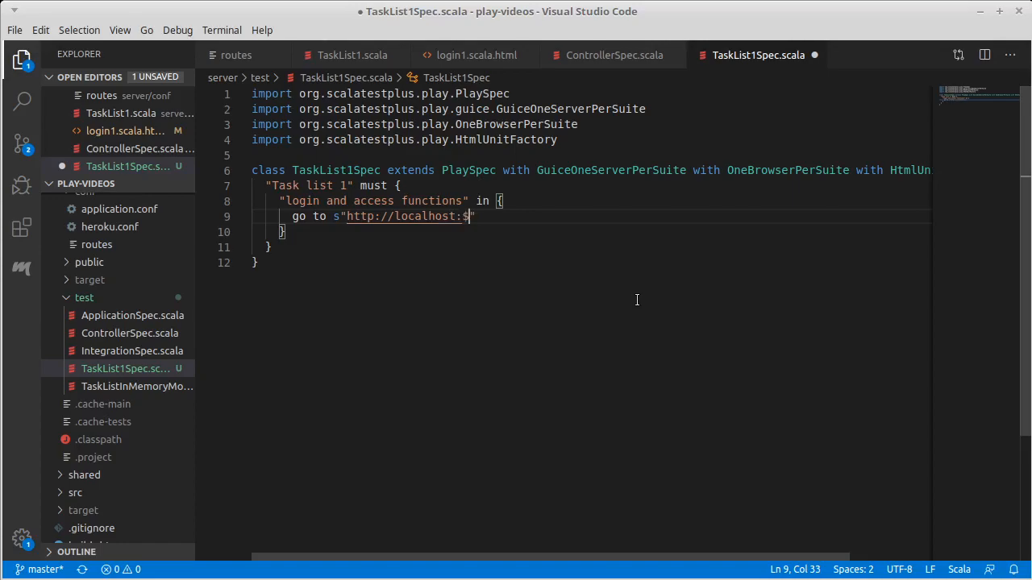
{"action": "type", "text": "port"}
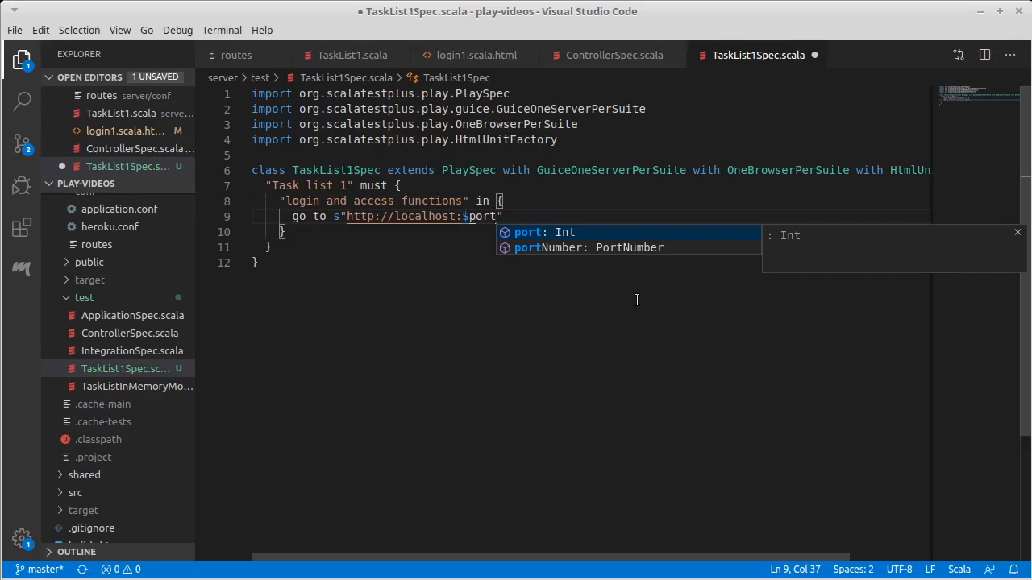
{"action": "mouse_move", "coordinate": [893, 160]}
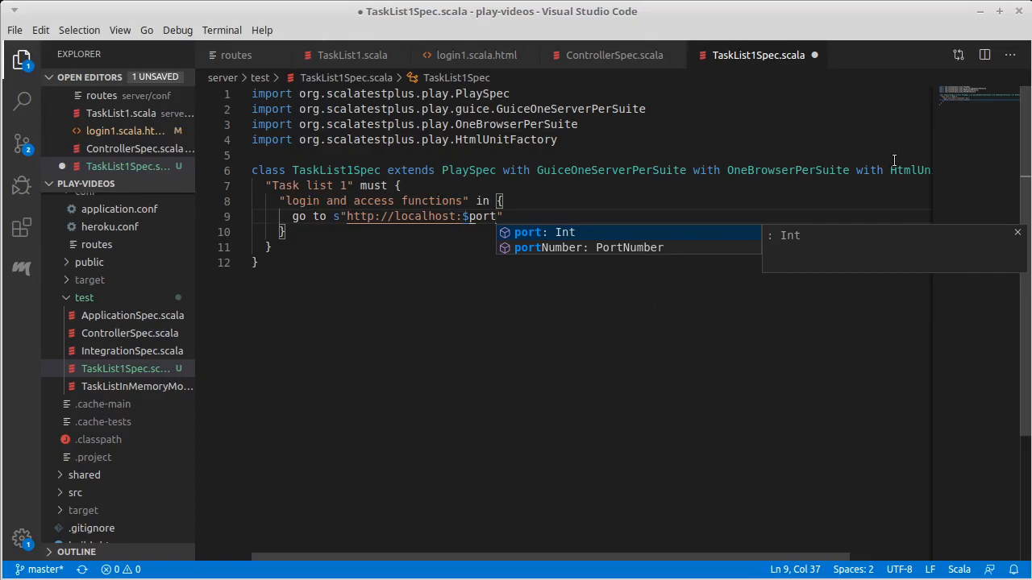
{"action": "mouse_move", "coordinate": [540, 326]}
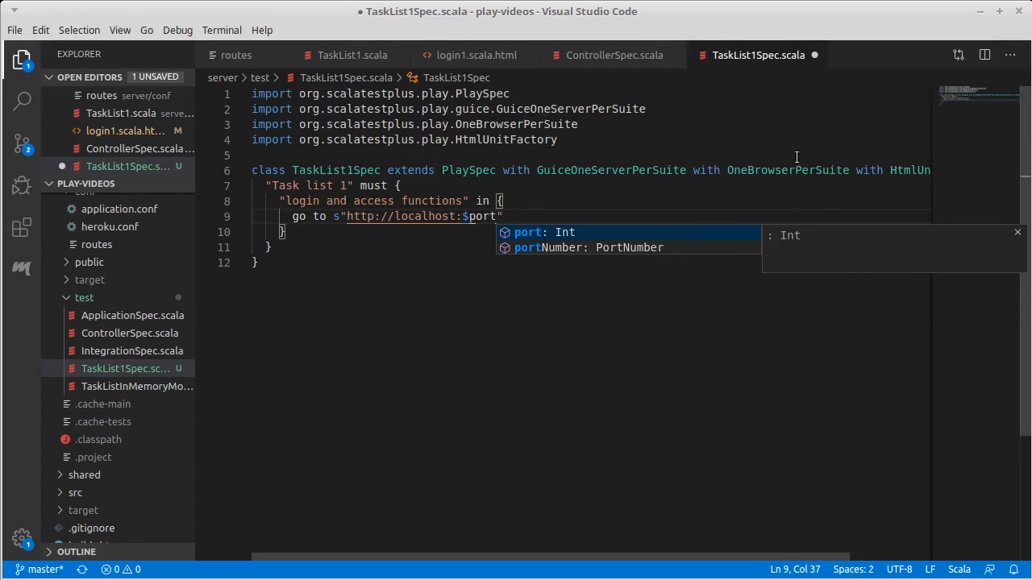
{"action": "mouse_move", "coordinate": [523, 262]}
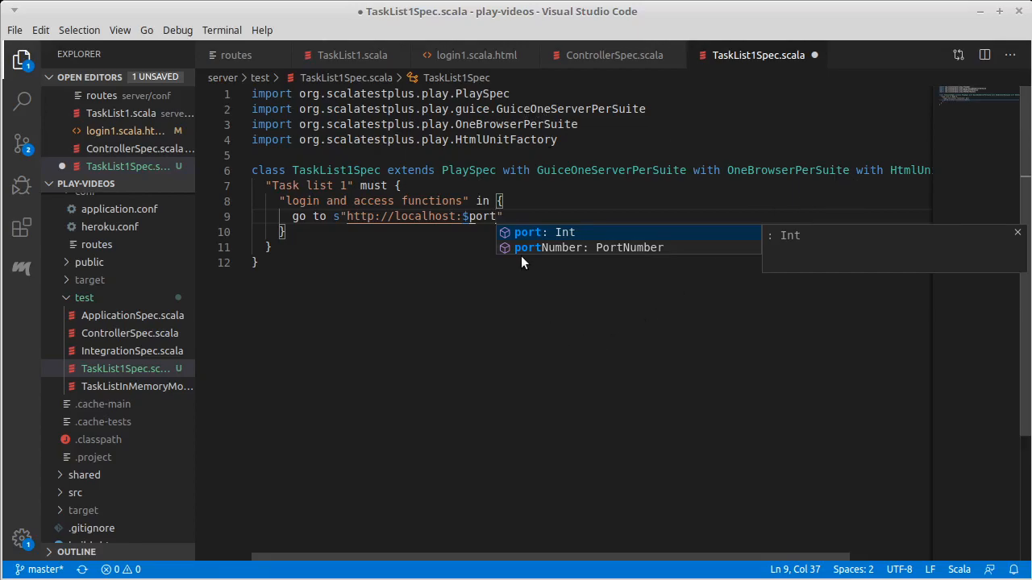
{"action": "mouse_move", "coordinate": [537, 288]}
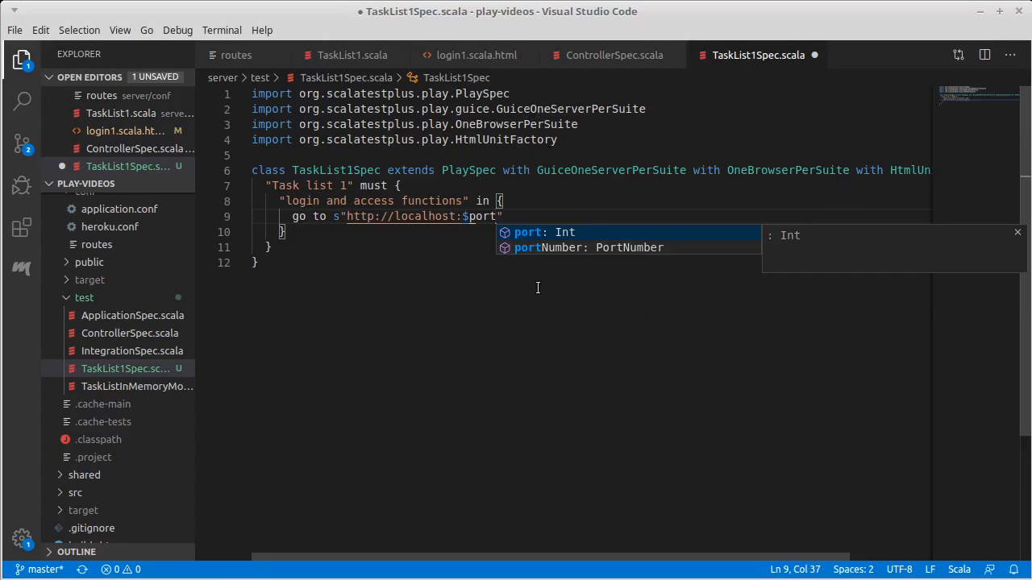
{"action": "type", "text": "/login1"}
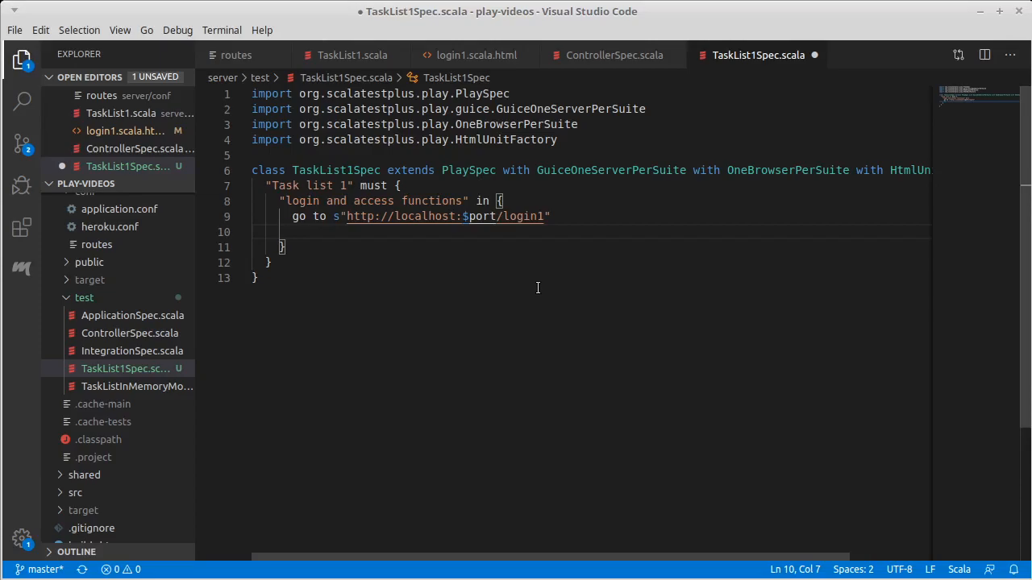
Add a click on "username-login" line after the navigation
{"action": "type", "text": "click"}
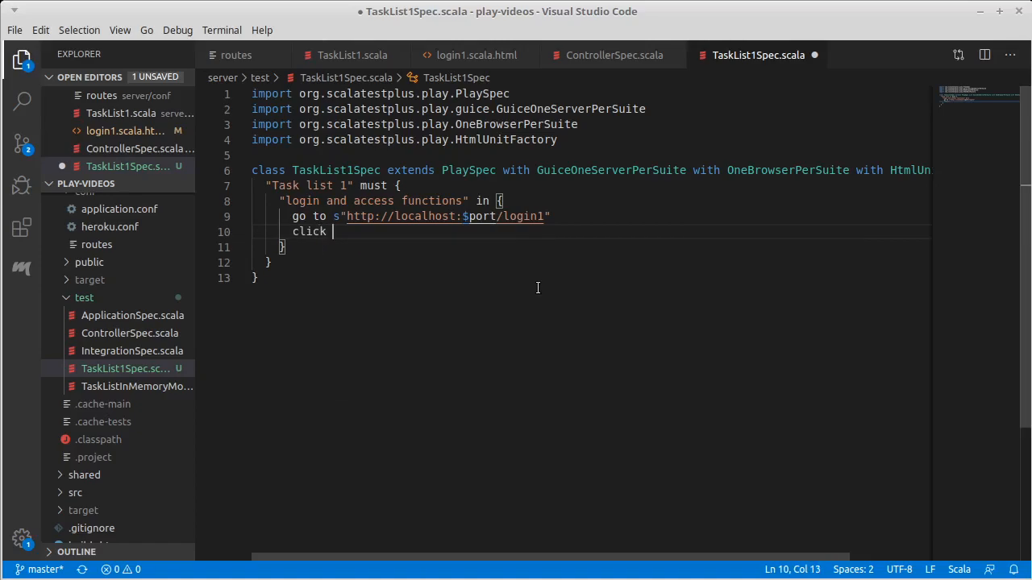
{"action": "type", "text": "on"}
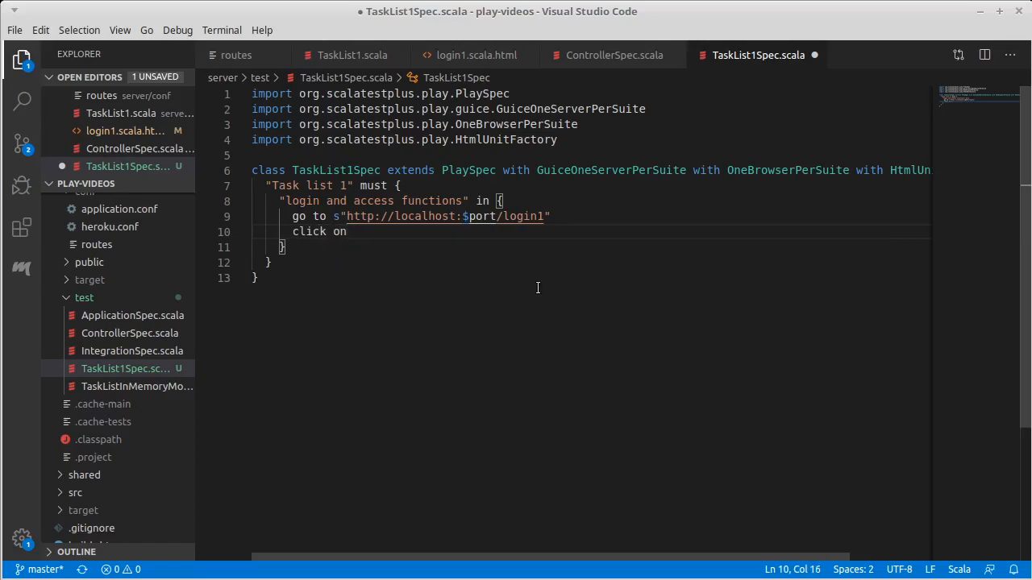
{"action": "type", "text": "\""}
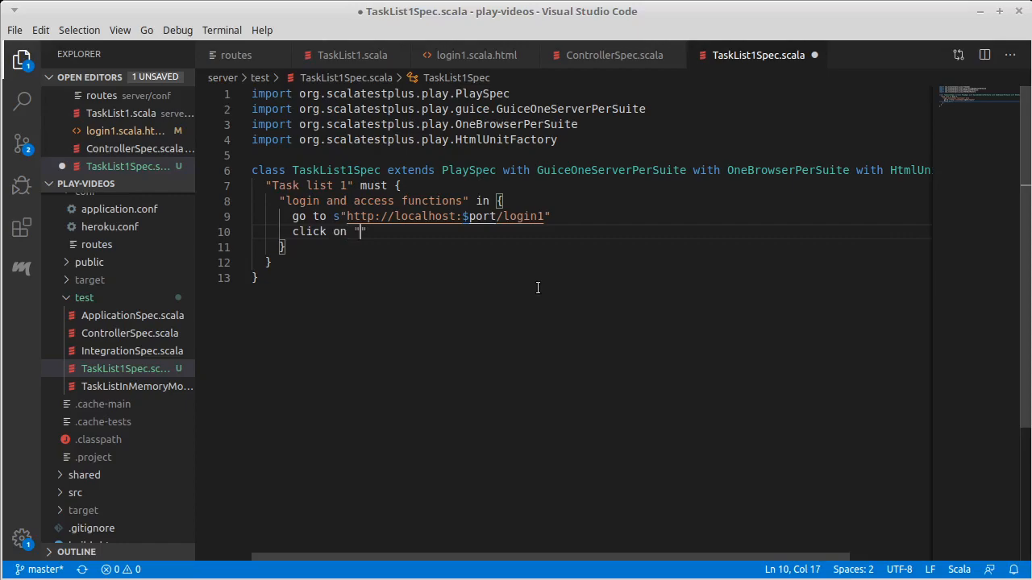
{"action": "type", "text": "us"}
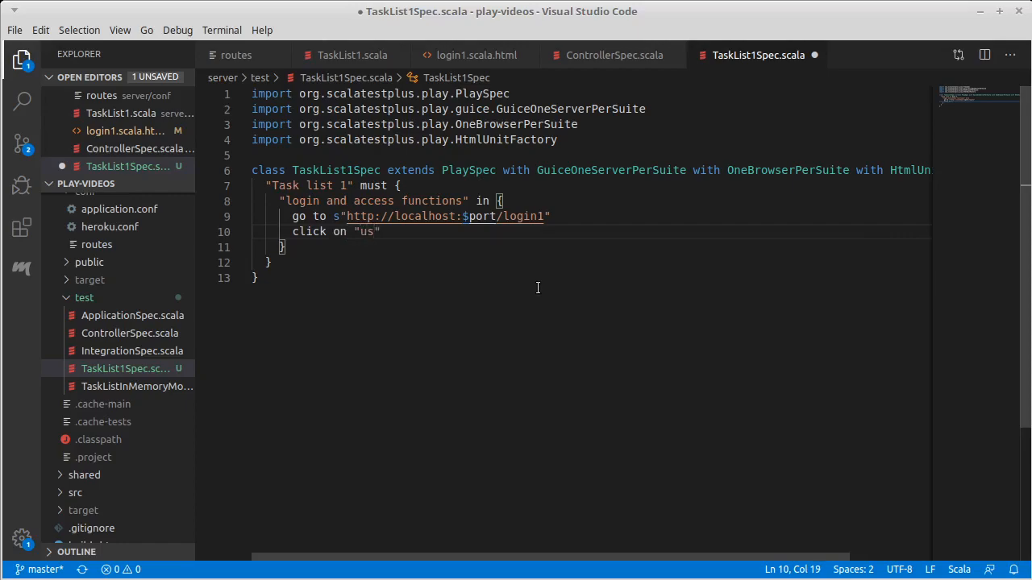
{"action": "type", "text": "ername-login"}
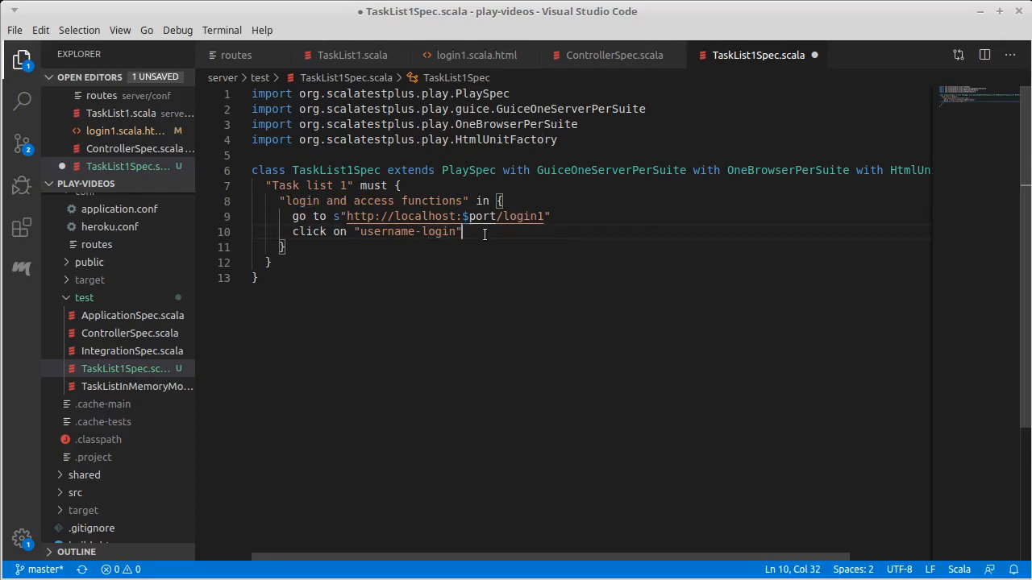
Set textField("username-login").value to "Mark", adding a blank line after the go to line
{"action": "key", "text": "Enter"}
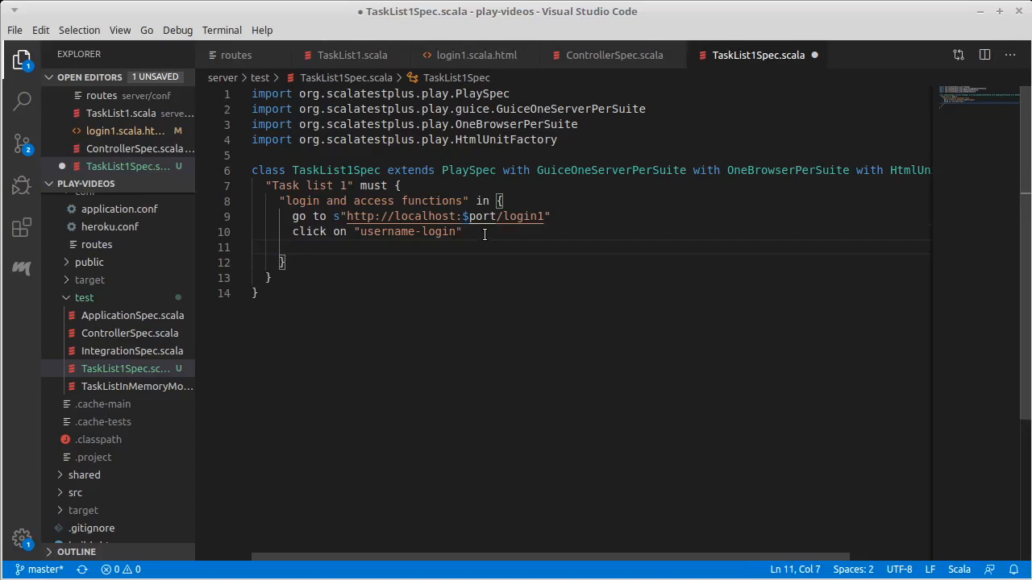
{"action": "type", "text": "textField"}
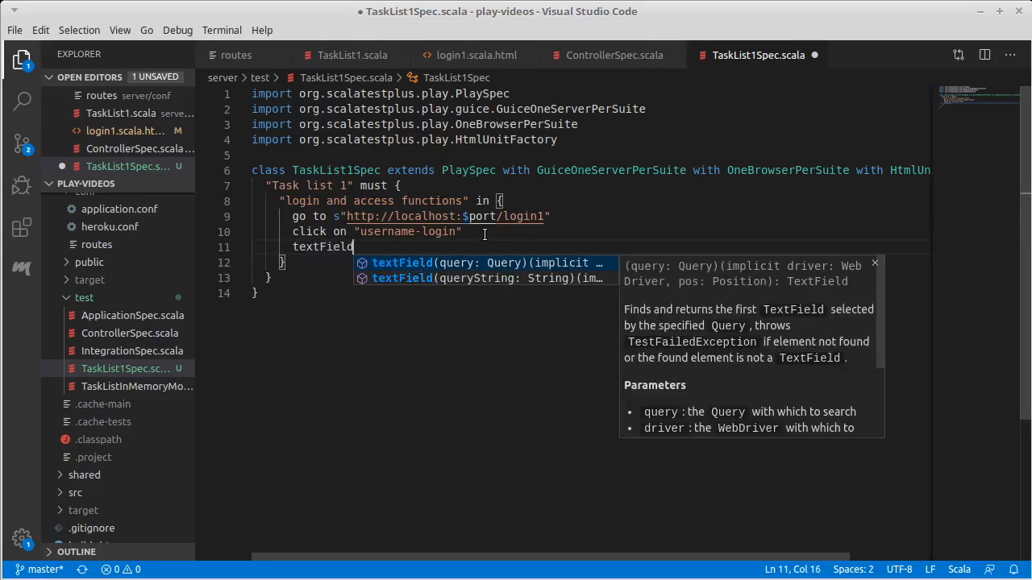
{"action": "type", "text": "(\"\")"}
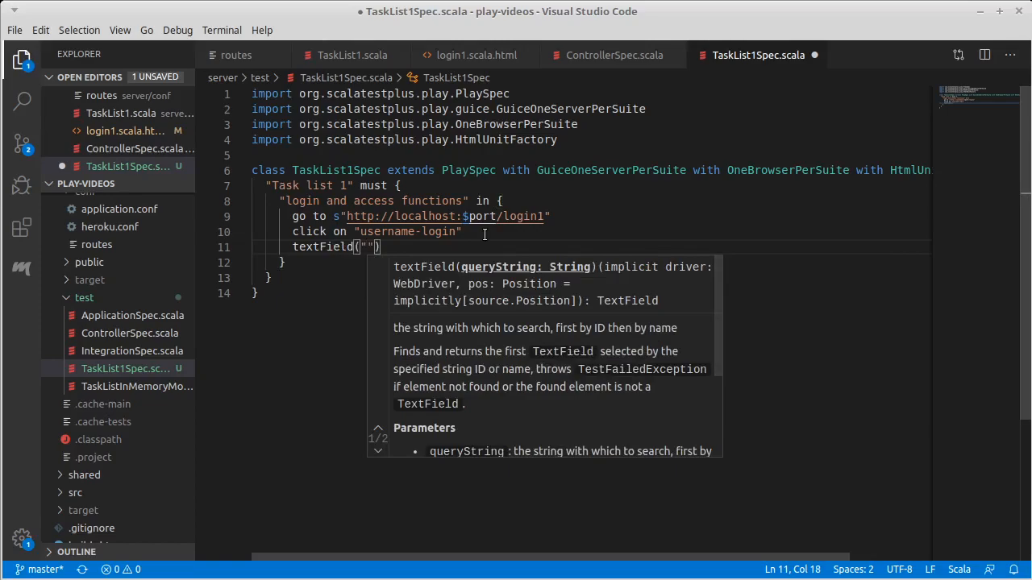
{"action": "type", "text": "username-login"}
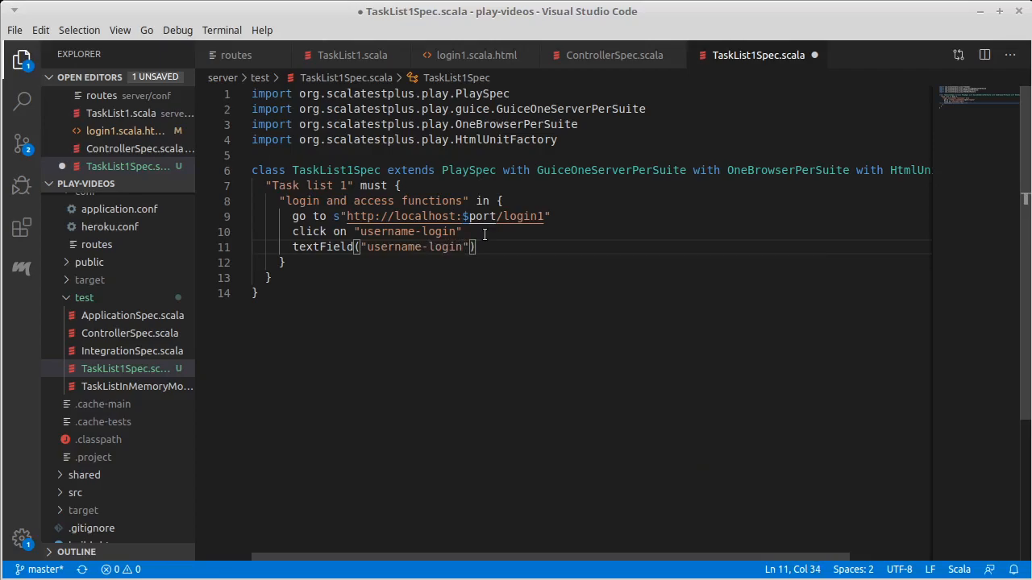
{"action": "type", "text": ".value = \""}
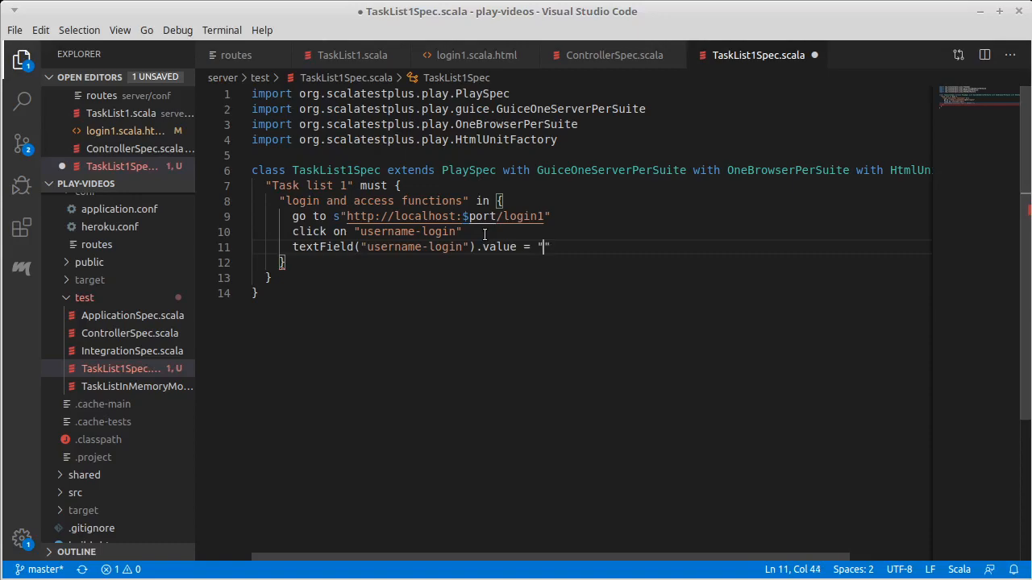
{"action": "type", "text": "Mark"}
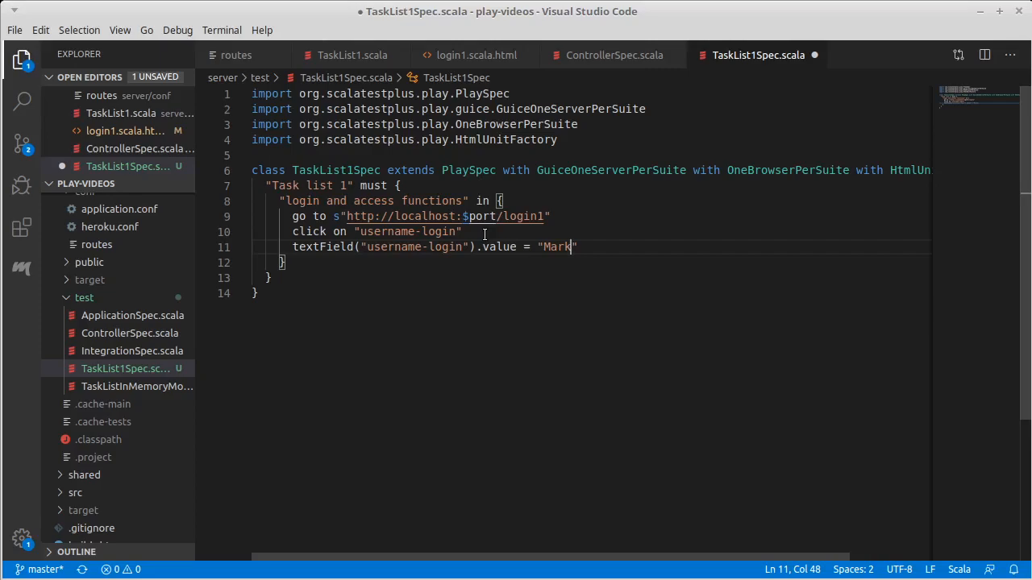
{"action": "left_click", "coordinate": [550, 216]}
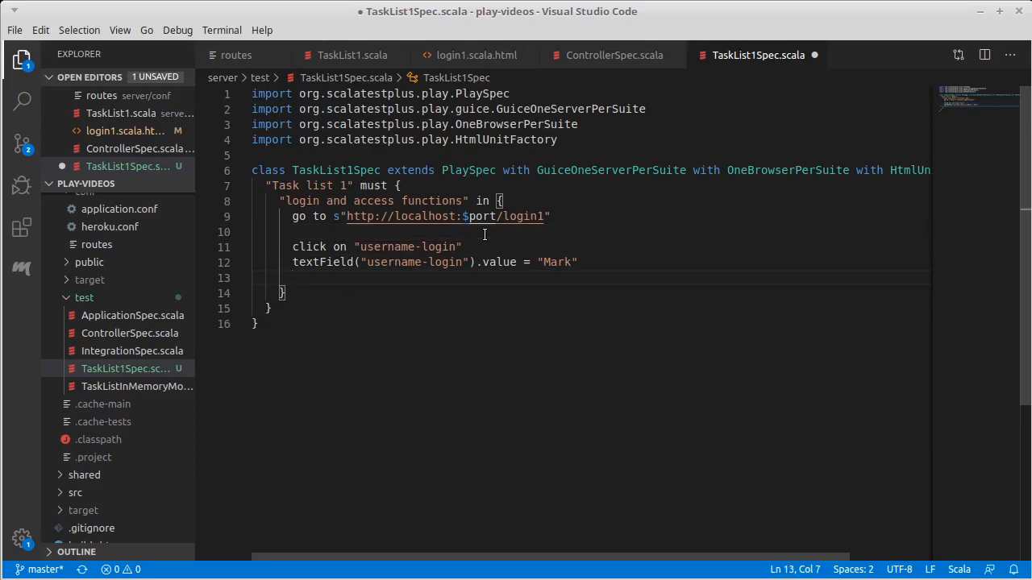
{"action": "type", "text": "c"}
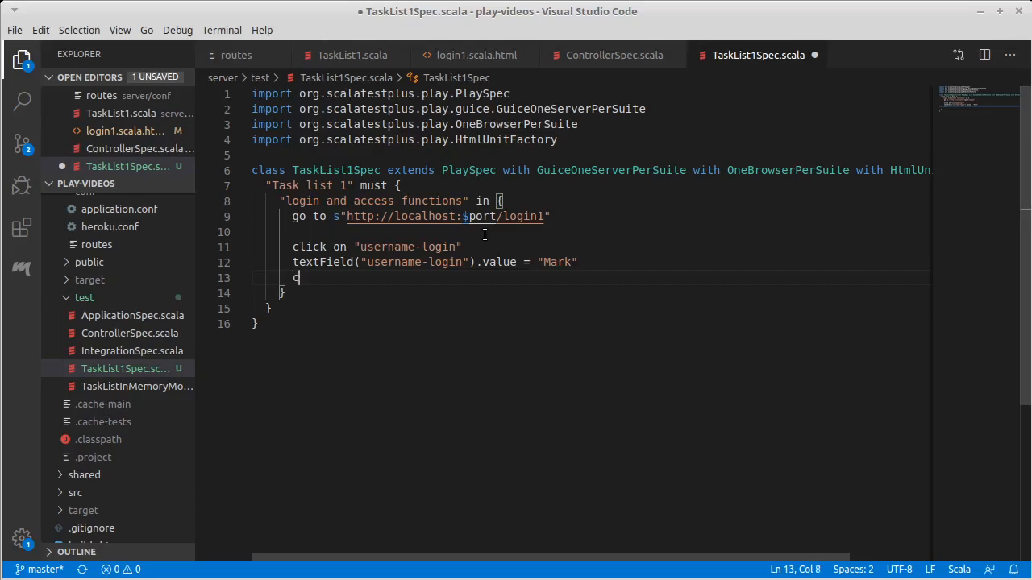
{"action": "type", "text": "lick on"}
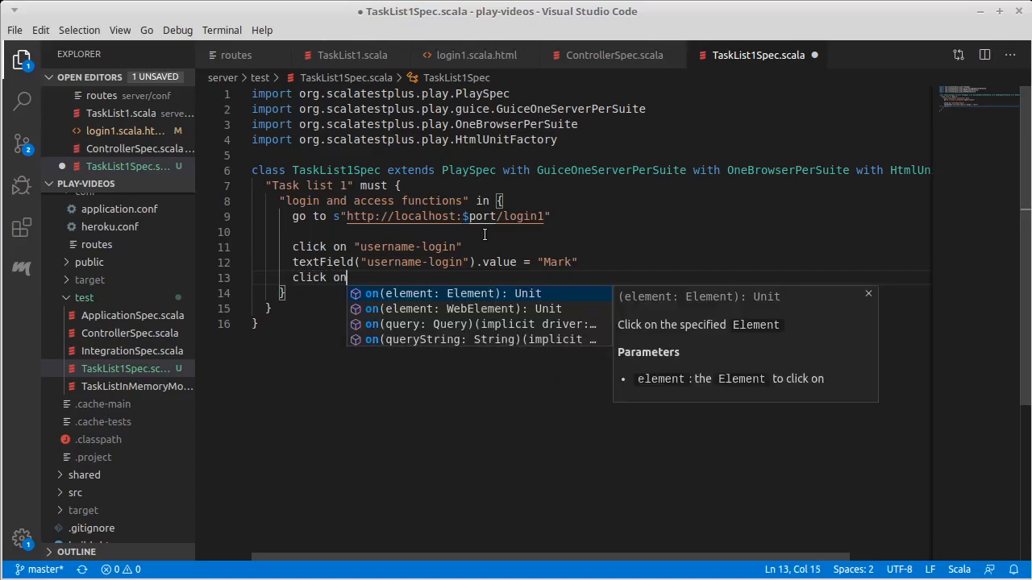
{"action": "type", "text": "\"\""}
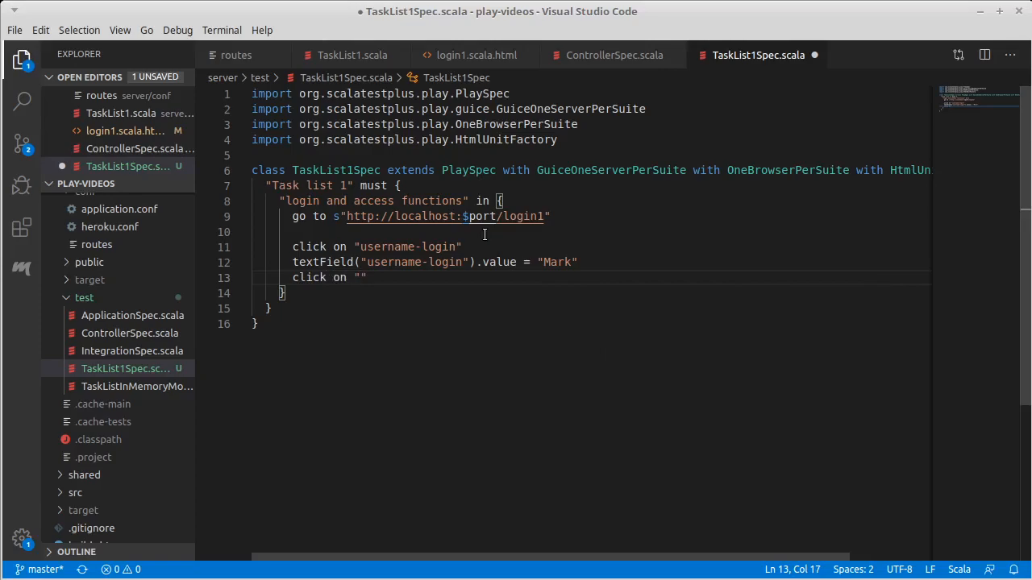
{"action": "type", "text": "password-login"}
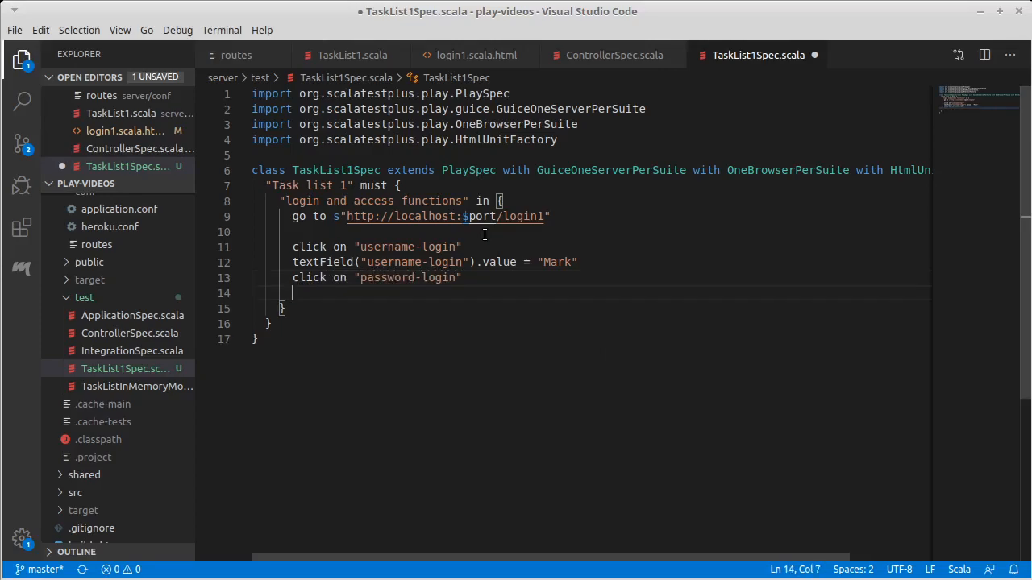
{"action": "type", "text": "textField(\"password-login"}
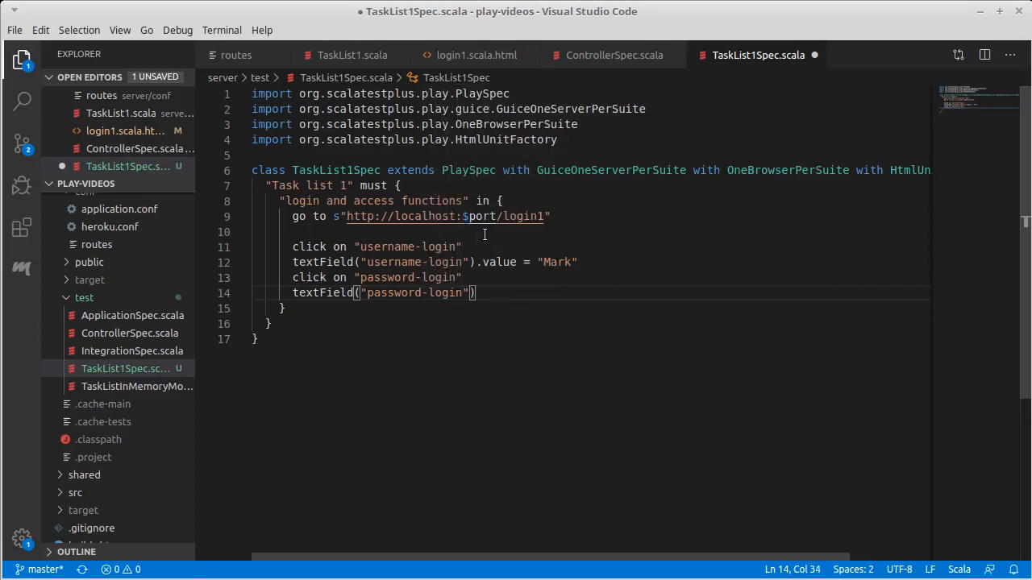
{"action": "type", "text": ".vali"}
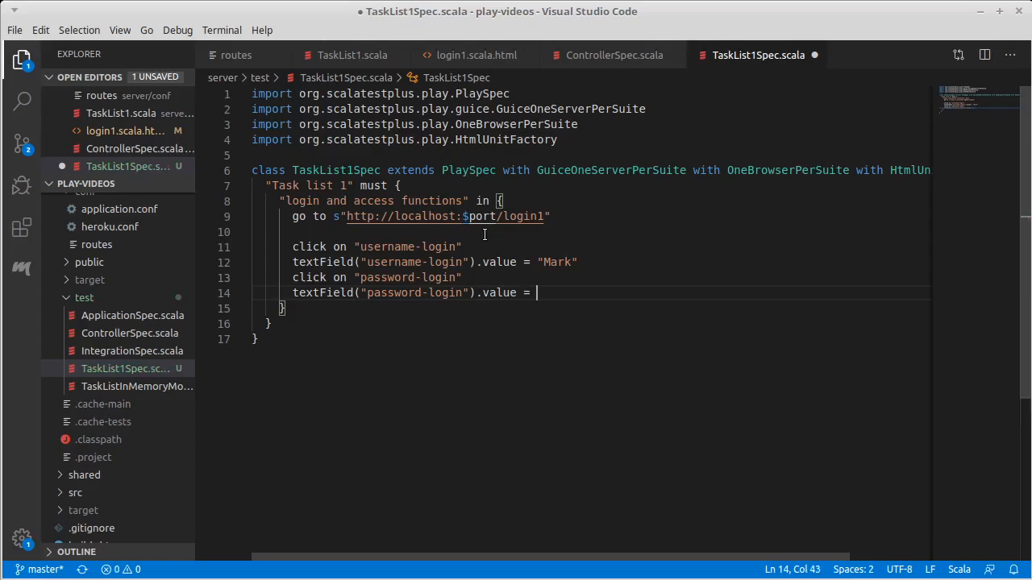
{"action": "type", "text": "\"pa"}
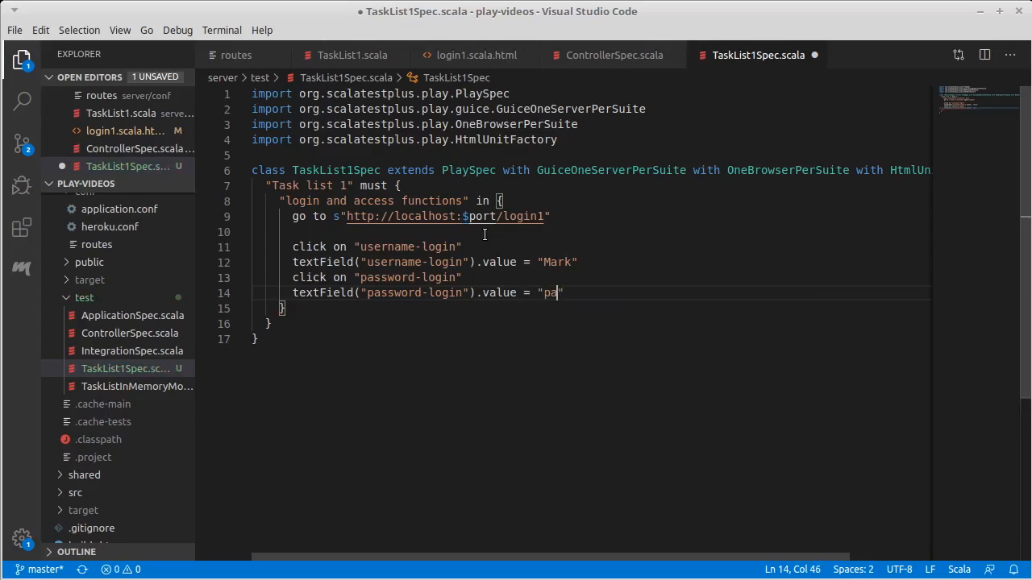
{"action": "type", "text": "ss"}
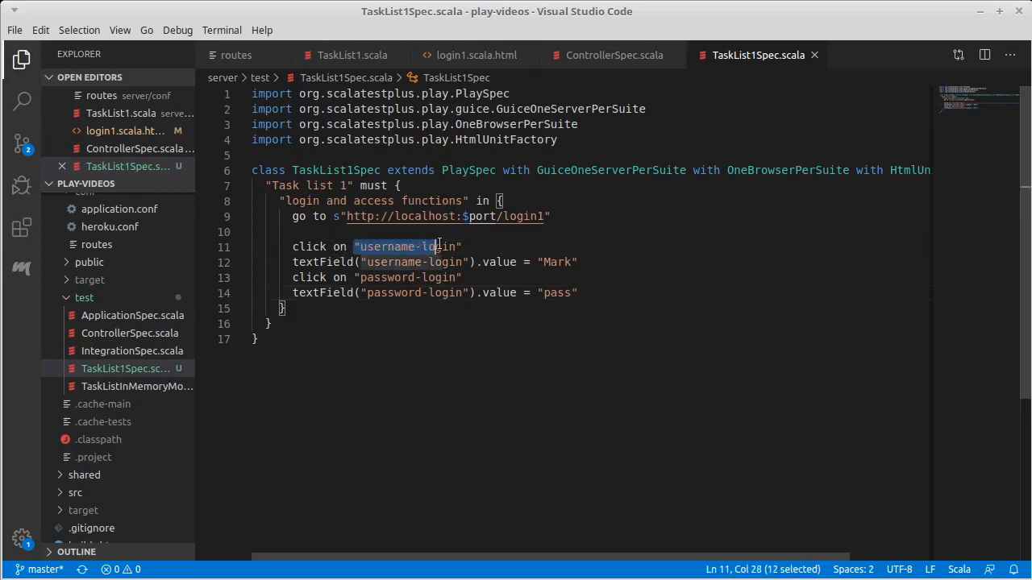
{"action": "left_click_drag", "start_coordinate": [435, 246], "coordinate": [462, 247]}
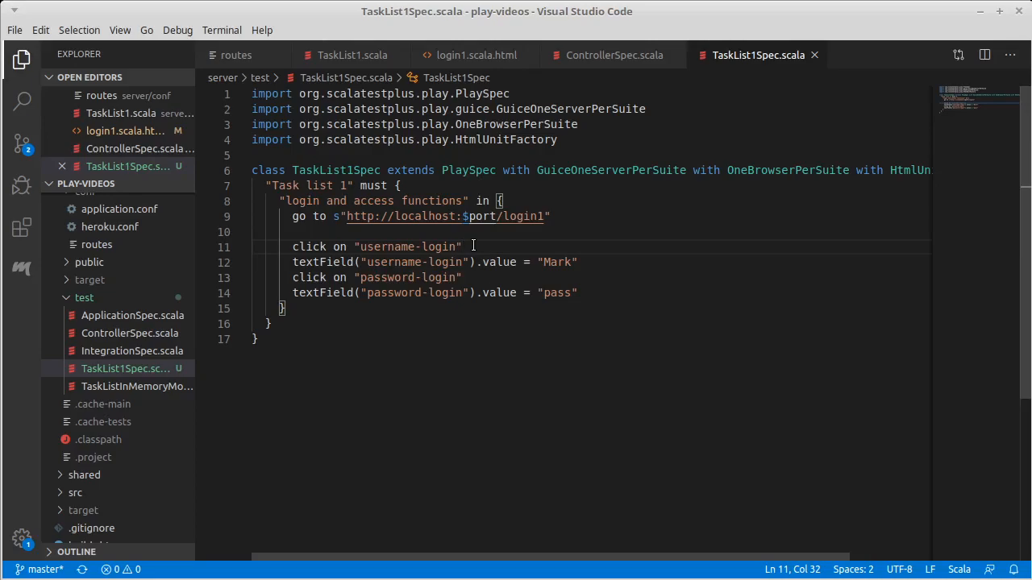
{"action": "mouse_move", "coordinate": [497, 279]}
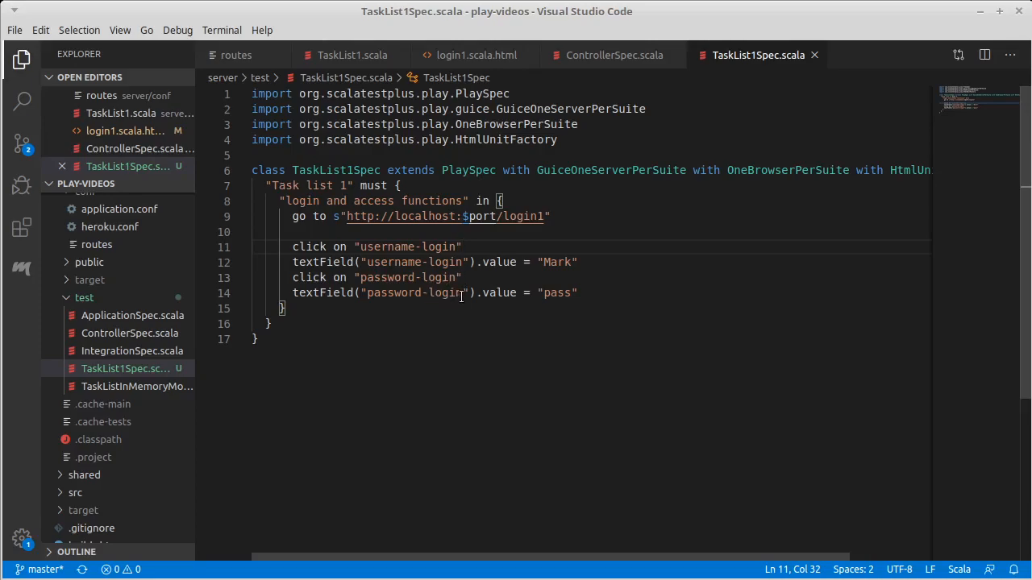
Append a submit() call on a new line after the password step
{"action": "key", "text": "Enter"}
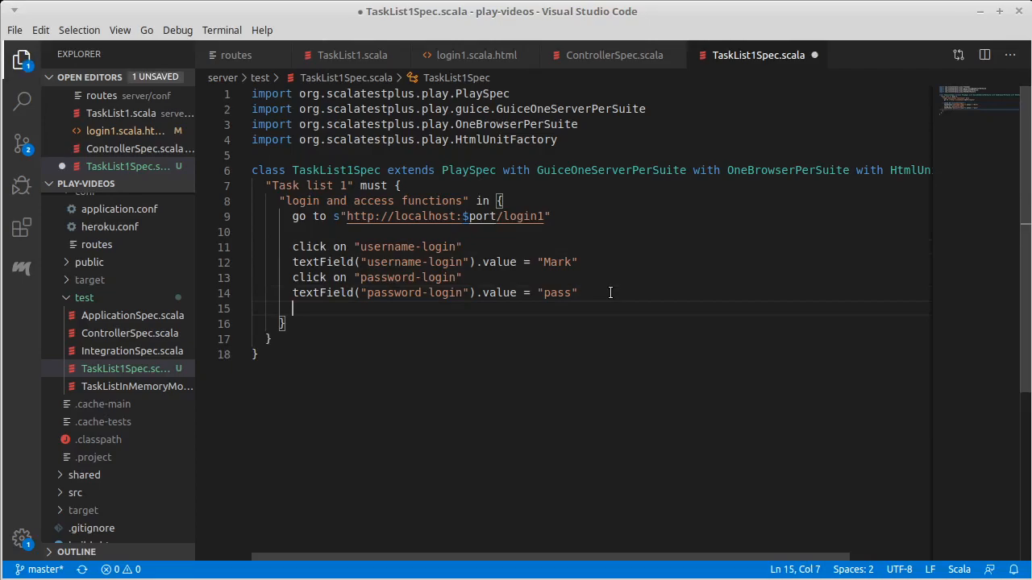
{"action": "type", "text": "submit()"}
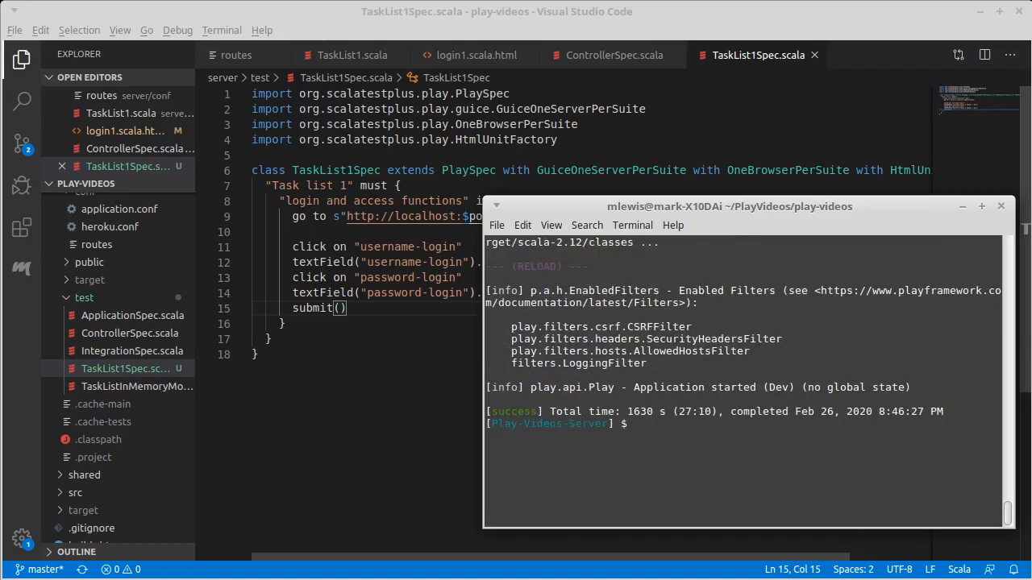
Run test in sbt and find the failure: WebElement 'password-login' not found at line 14
{"action": "type", "text": "test"}
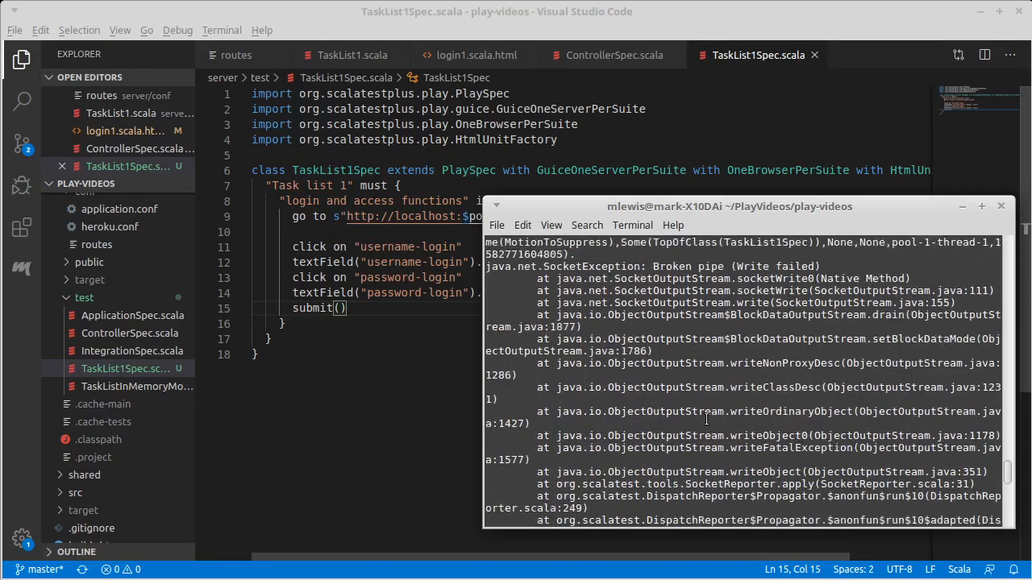
{"action": "scroll", "scroll_direction": "down", "scroll_amount": 3}
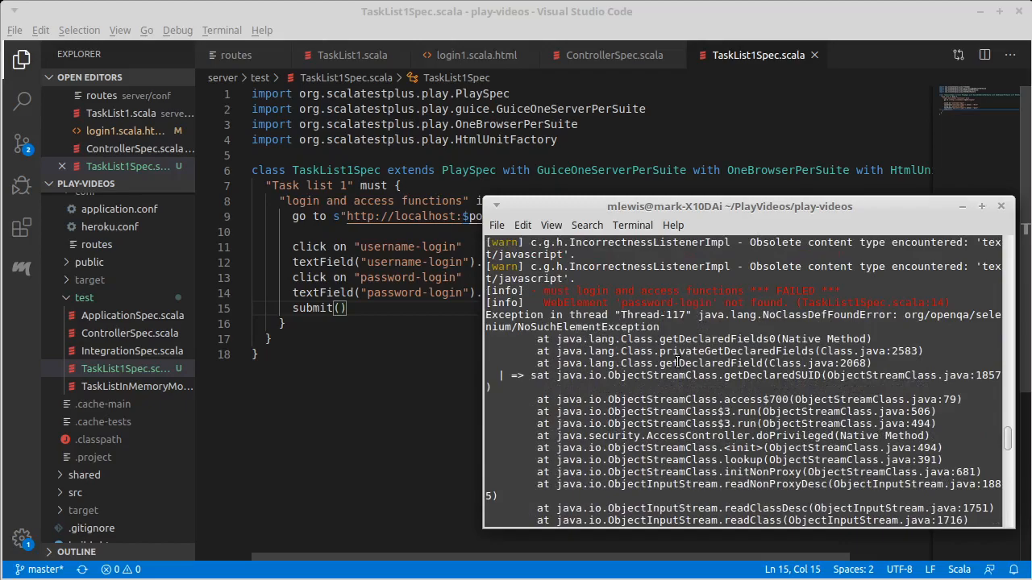
{"action": "mouse_move", "coordinate": [683, 343]}
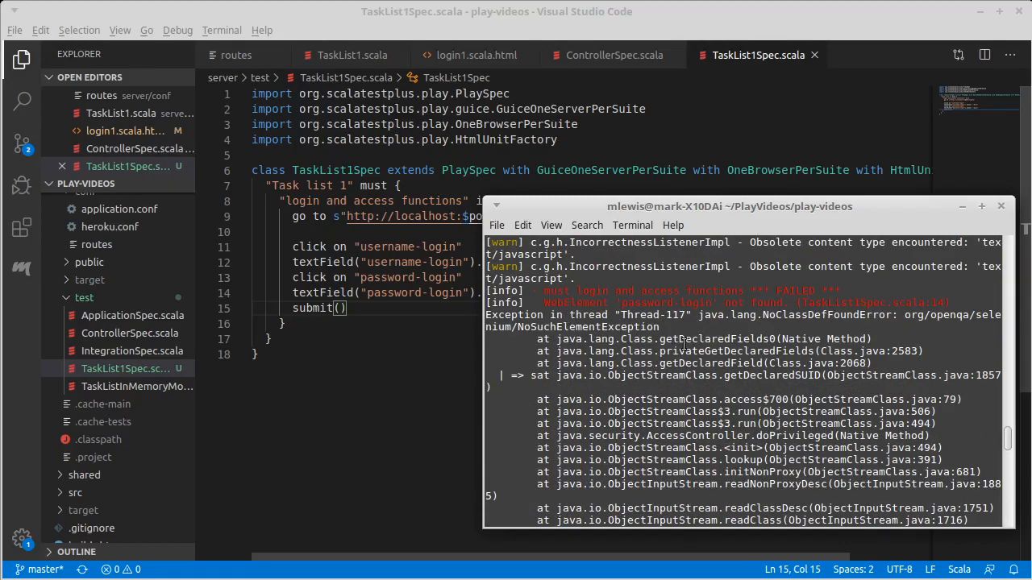